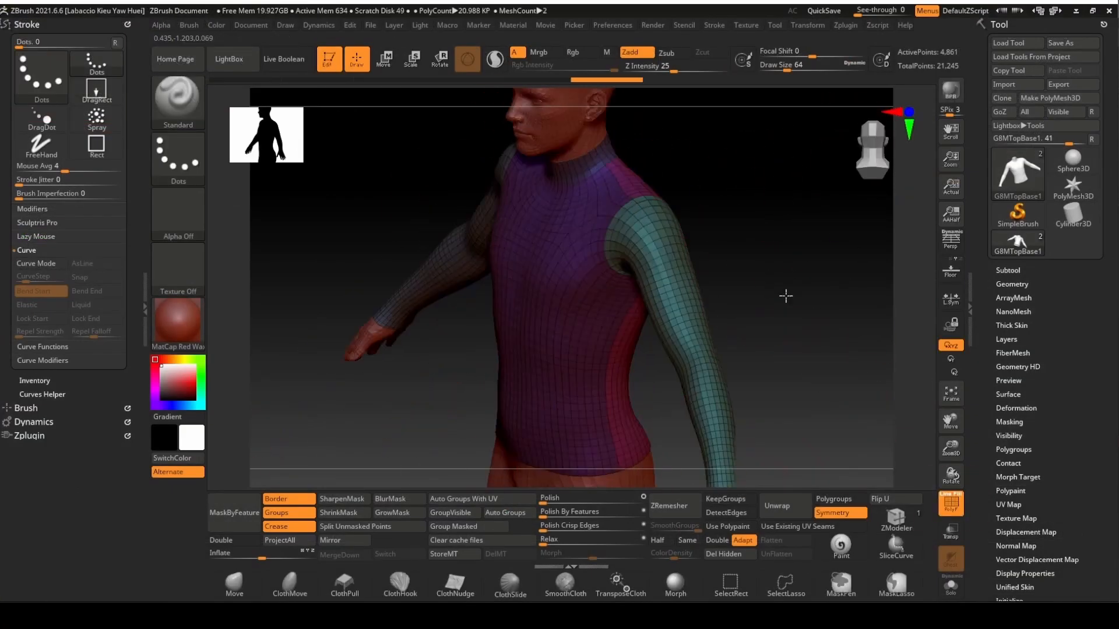
Flatten the top into UV pieces and GoZ it to DAZ, updating geometry and UVs.
{"action": "left_click", "coordinate": [1016, 265]}
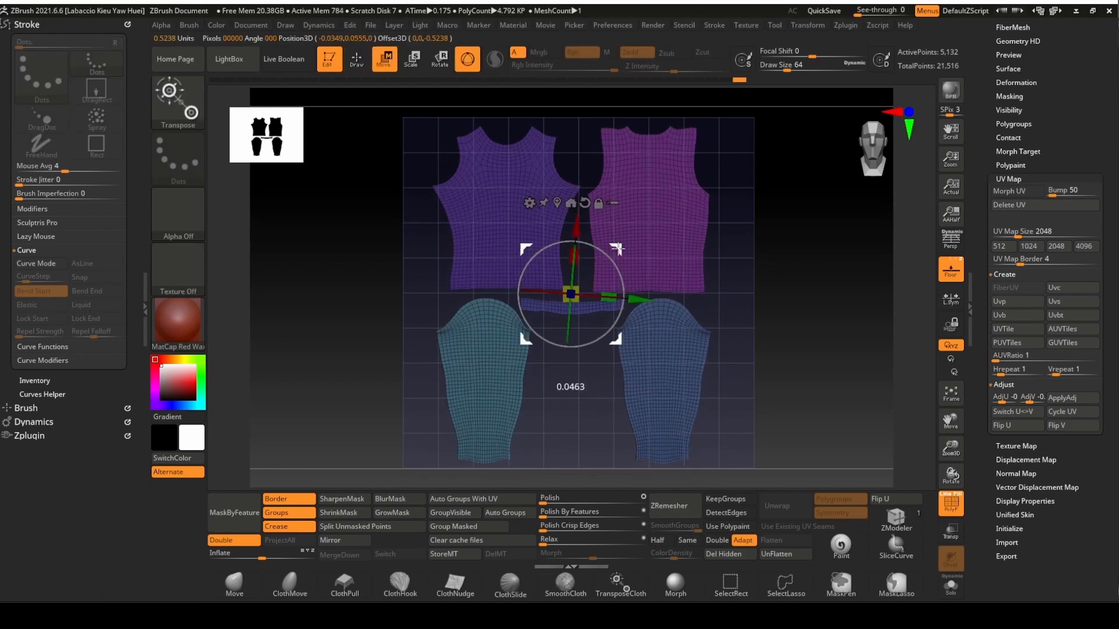
{"action": "left_click", "coordinate": [1029, 356]}
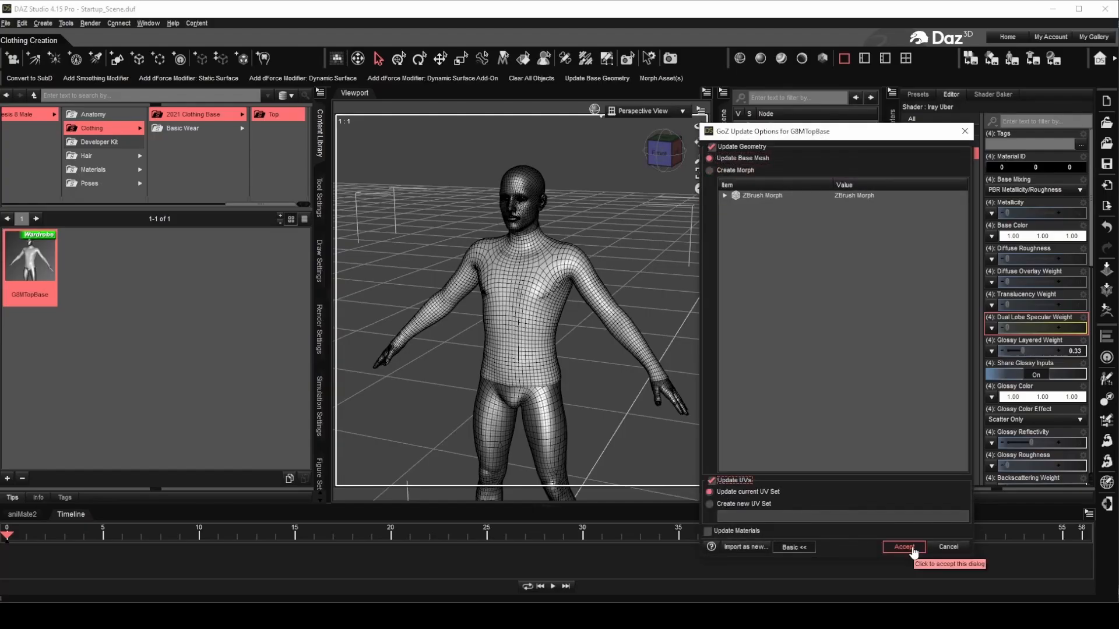
{"action": "left_click", "coordinate": [903, 547]}
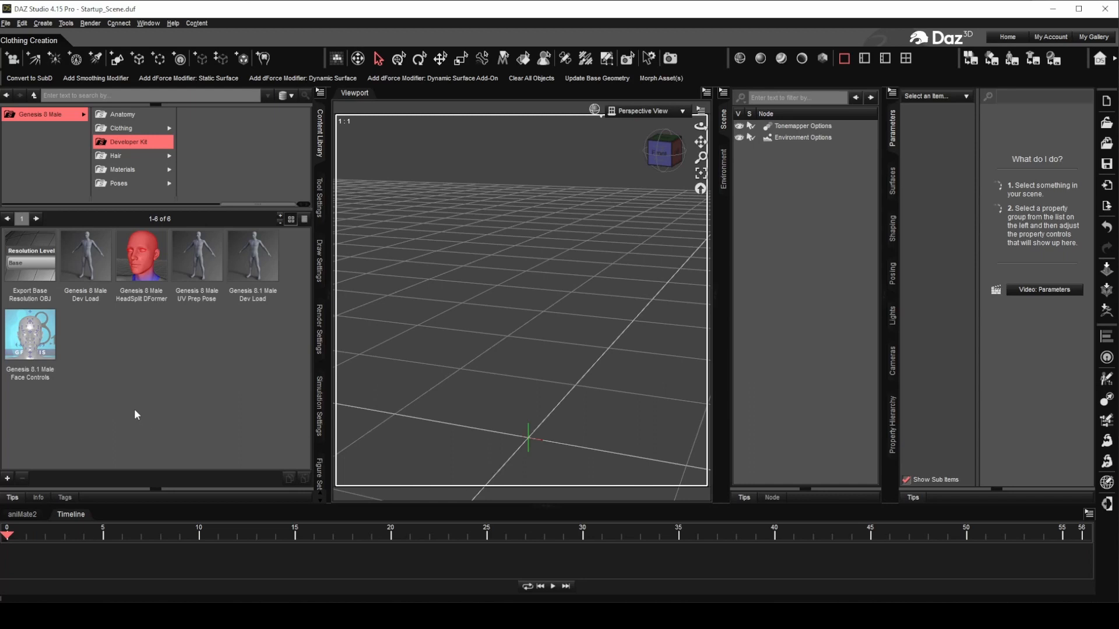
Load Genesis 8 Male and fit G8MTopBase from 2021 Clothing Base > Top.
{"action": "double_click", "coordinate": [85, 256]}
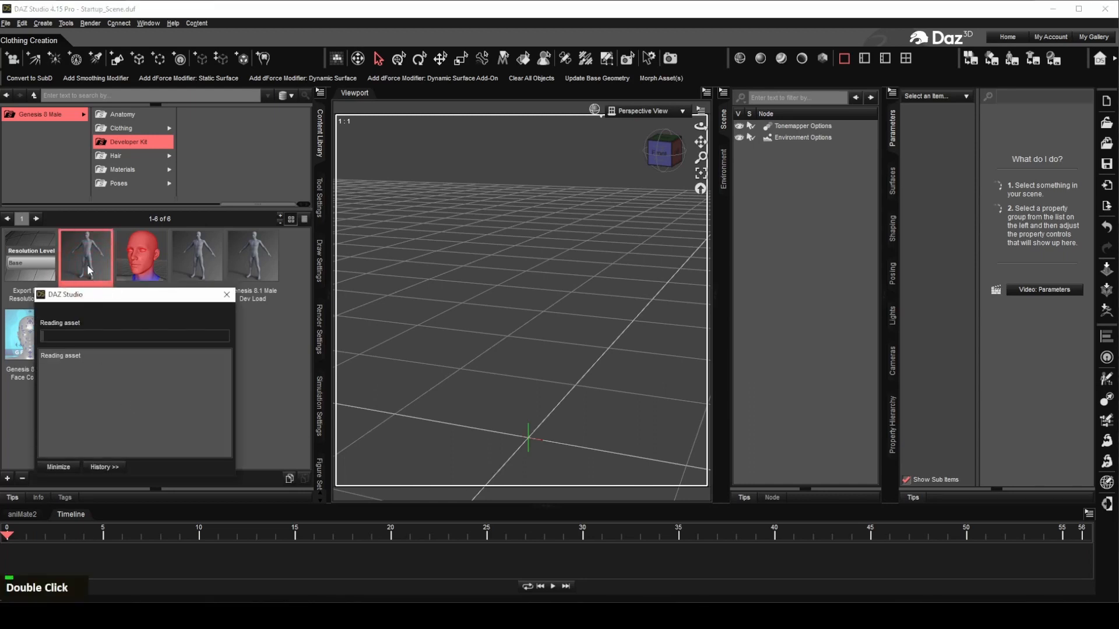
{"action": "double_click", "coordinate": [85, 255]}
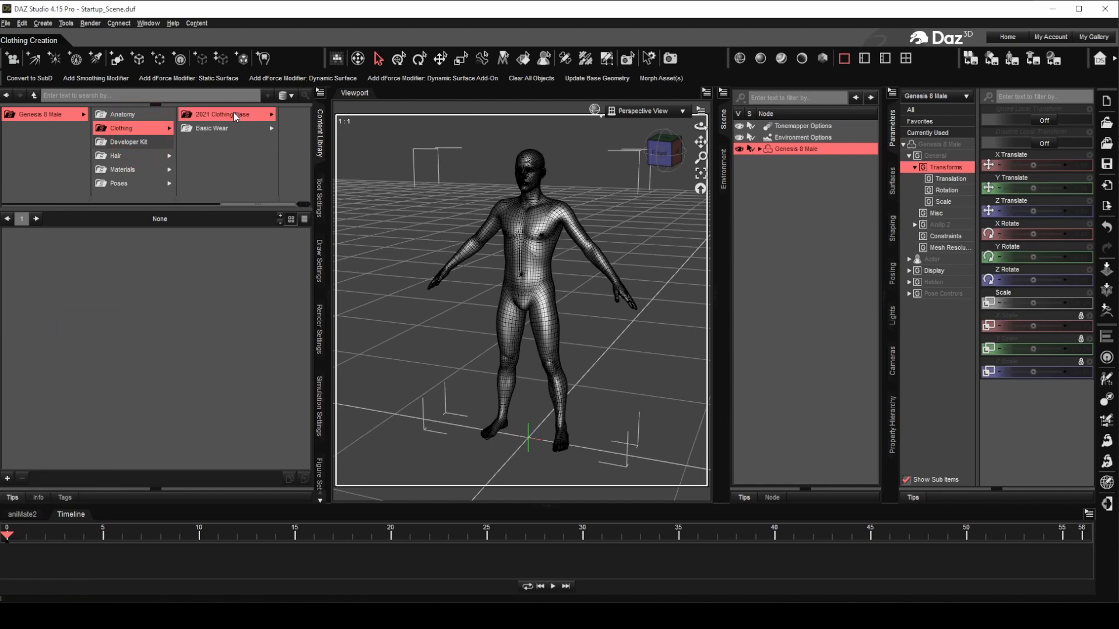
{"action": "left_click", "coordinate": [212, 127]}
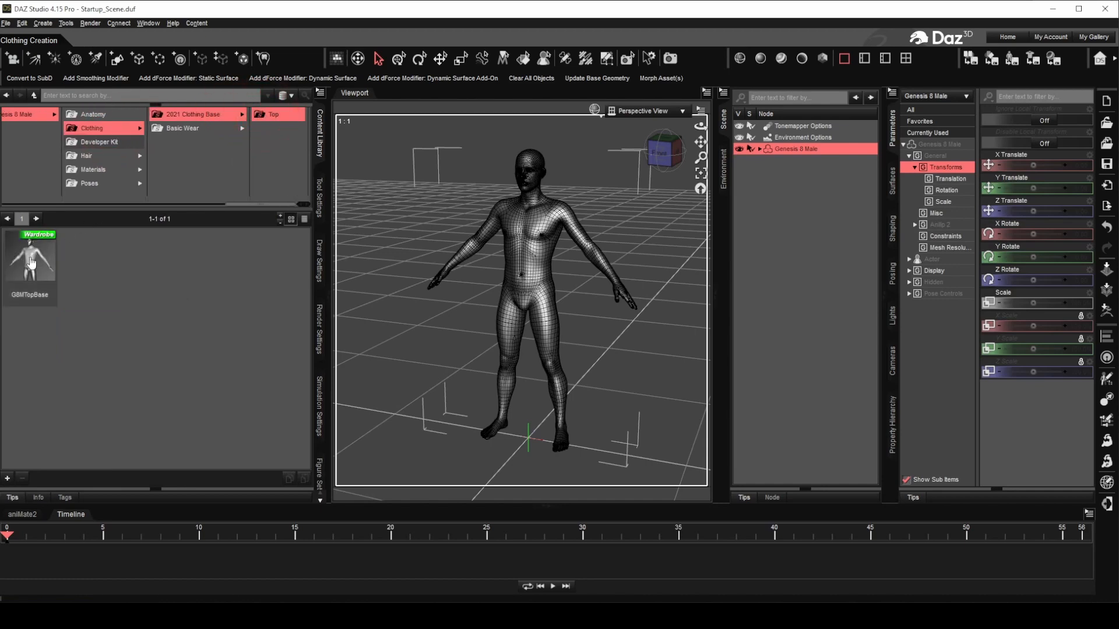
{"action": "double_click", "coordinate": [29, 258]}
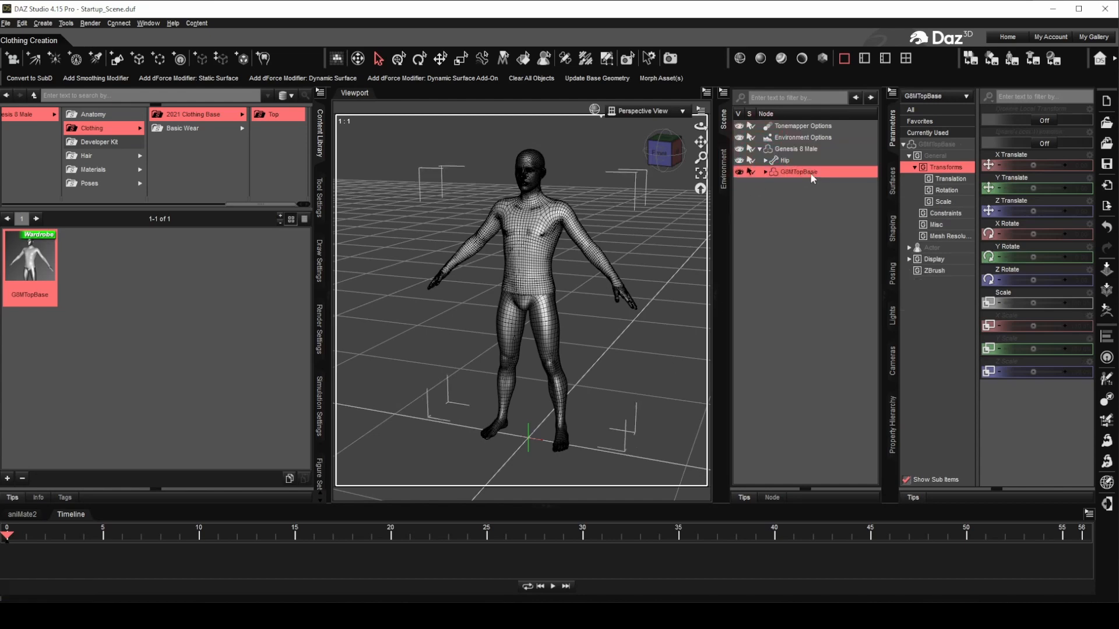
Select G8MTopBase and set the viewport to UV View by Node.
{"action": "left_click", "coordinate": [645, 111]}
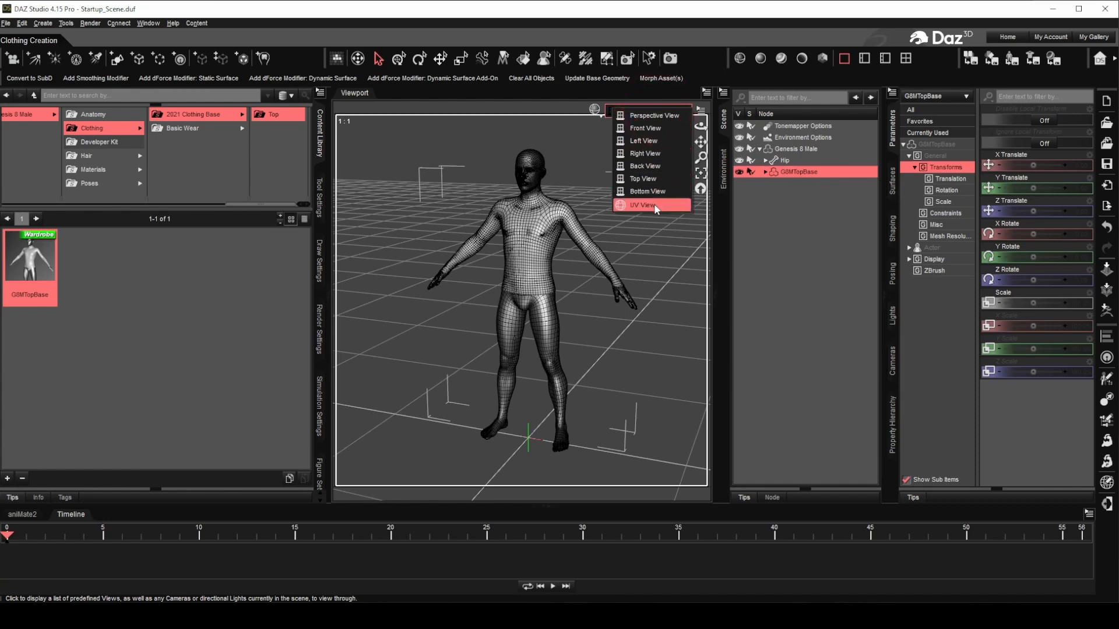
{"action": "left_click", "coordinate": [642, 204]}
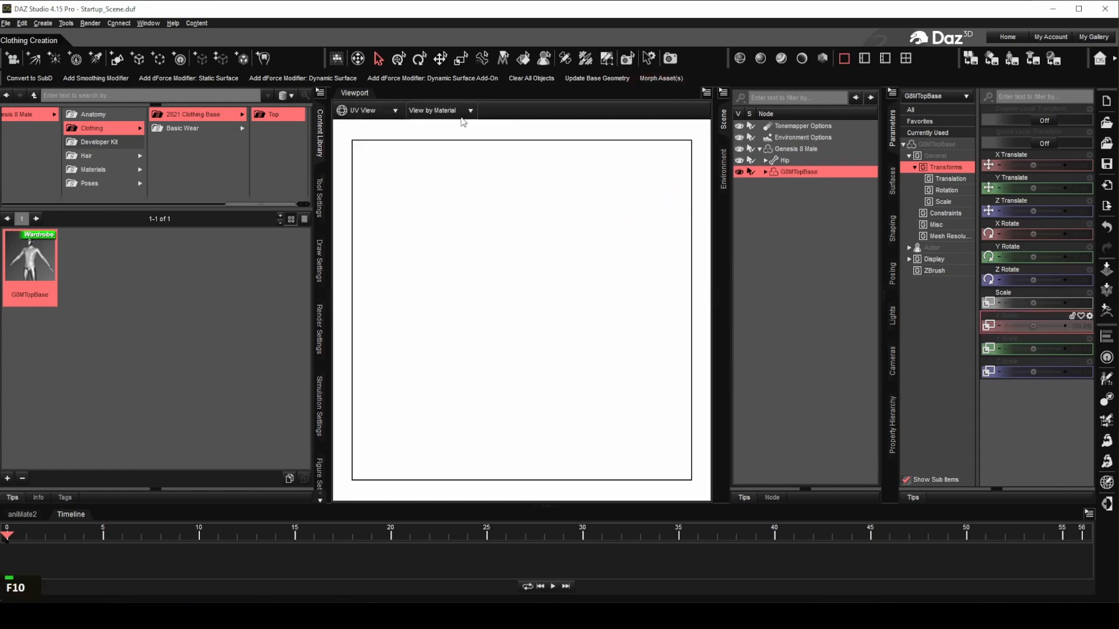
{"action": "left_click", "coordinate": [467, 110]}
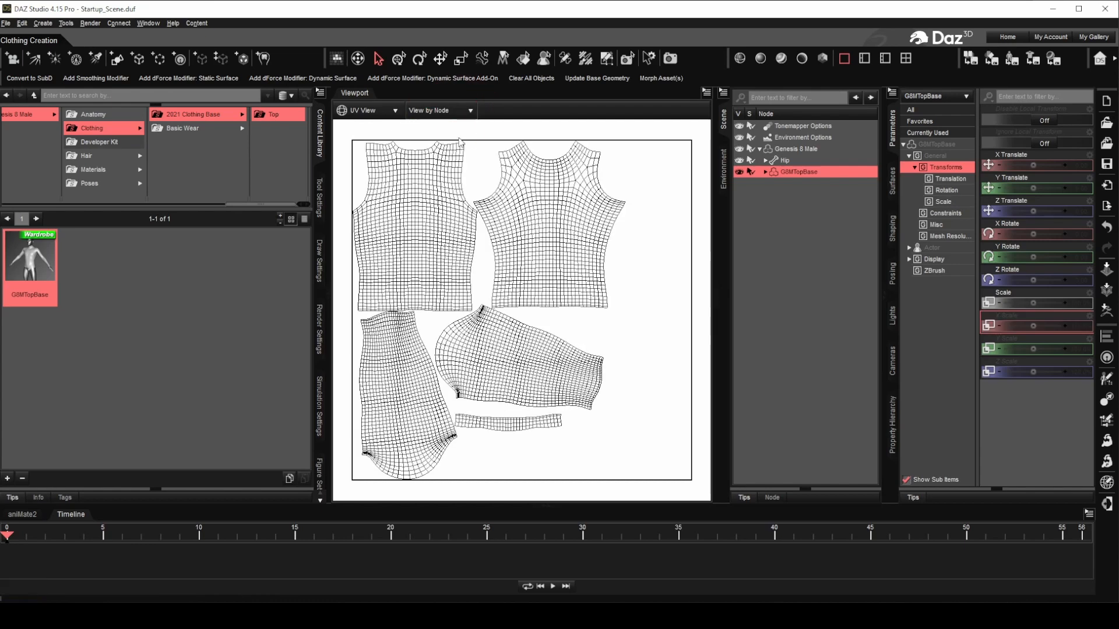
{"action": "mouse_move", "coordinate": [397, 403]}
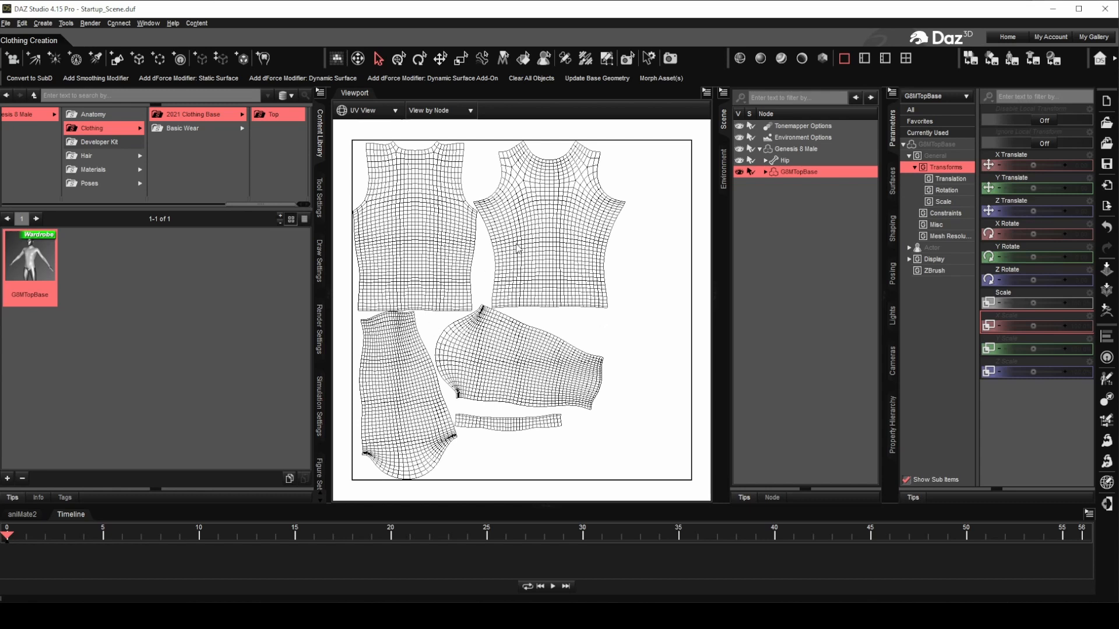
{"action": "mouse_move", "coordinate": [553, 281]}
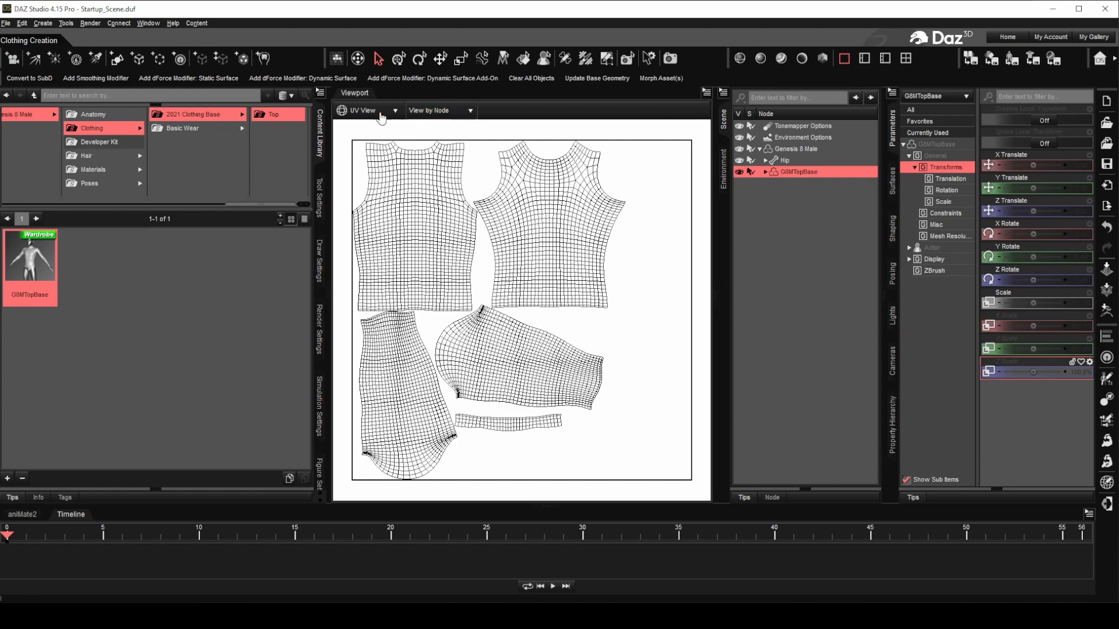
Return to Perspective View, select Genesis 8 Male, and GoZ it to ZBrush.
{"action": "left_click", "coordinate": [366, 111]}
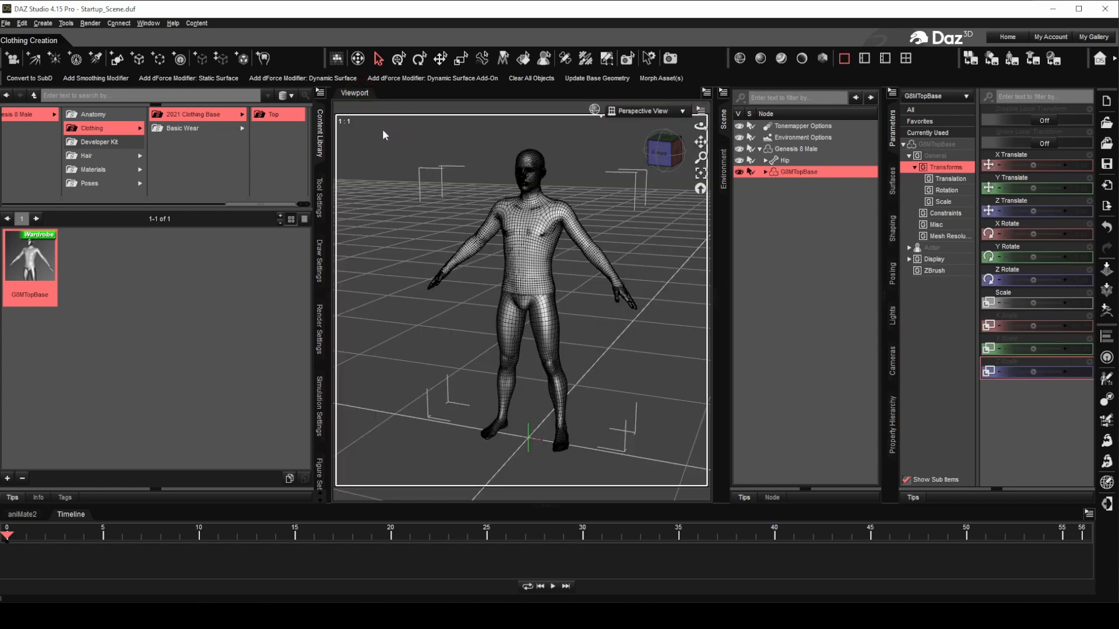
{"action": "left_click", "coordinate": [795, 149]}
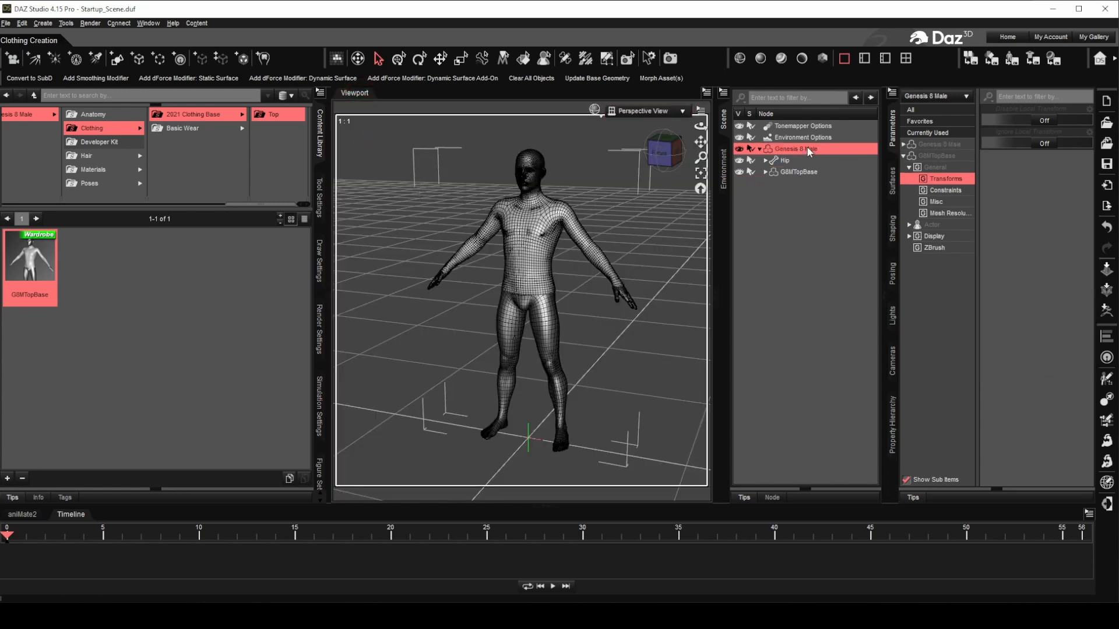
{"action": "mouse_move", "coordinate": [1107, 308]}
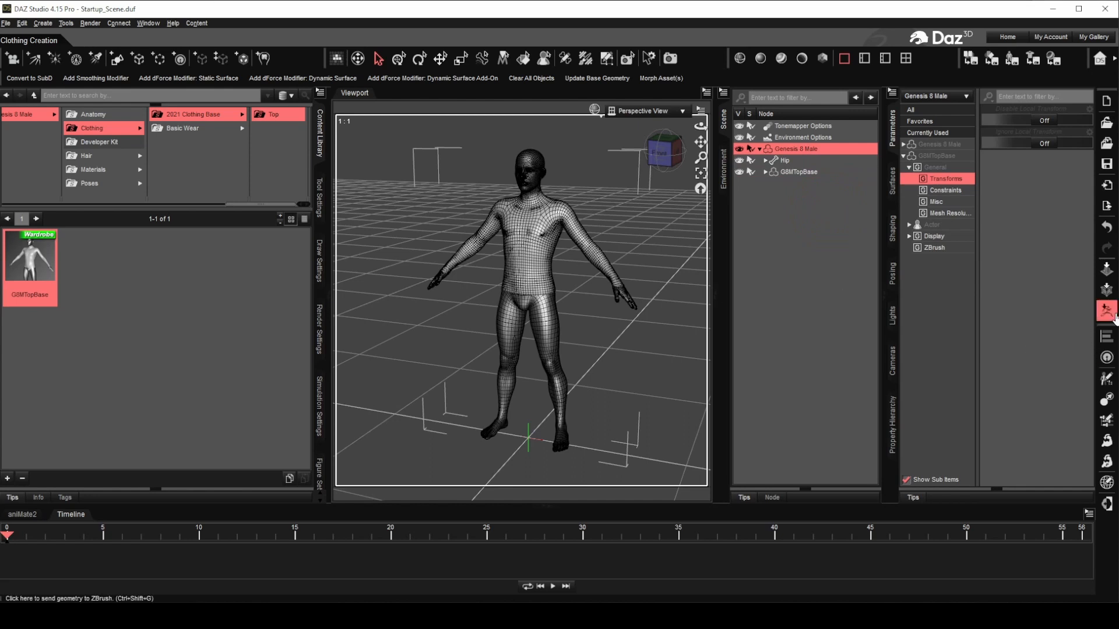
{"action": "left_click", "coordinate": [1106, 311]}
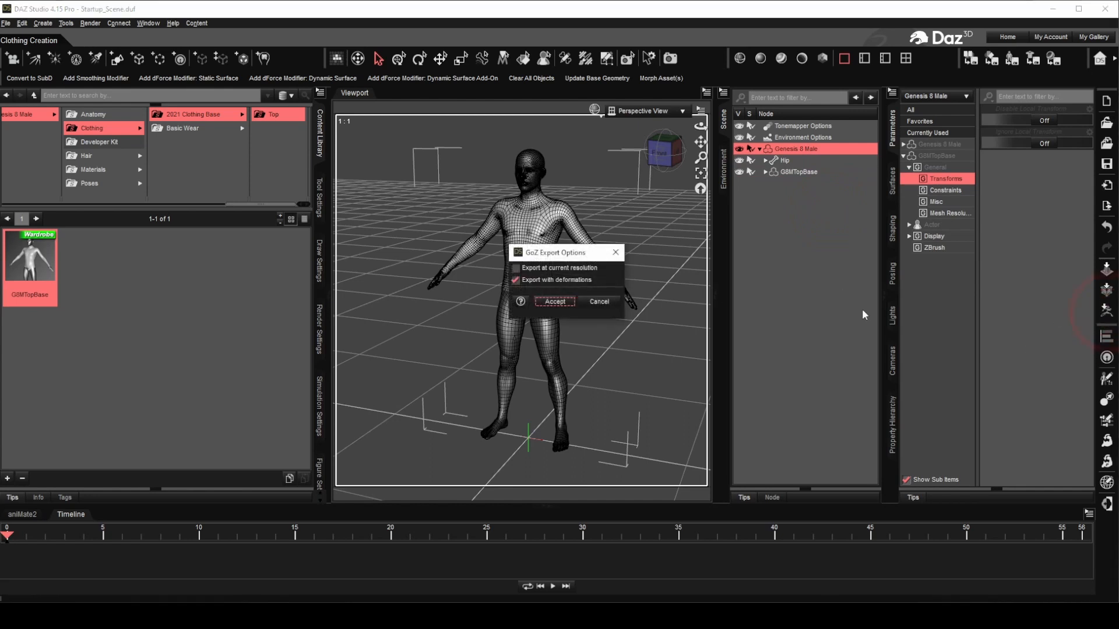
{"action": "left_click", "coordinate": [553, 301]}
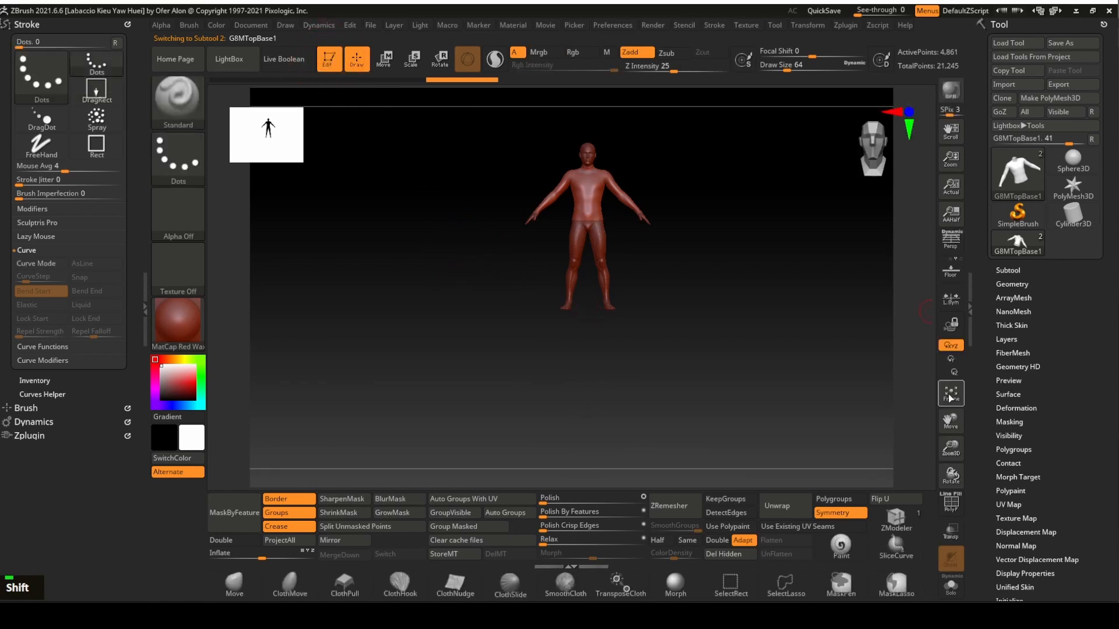
Select the top subtool and apply Polygroups > Auto Groups With UV.
{"action": "left_click", "coordinate": [950, 394]}
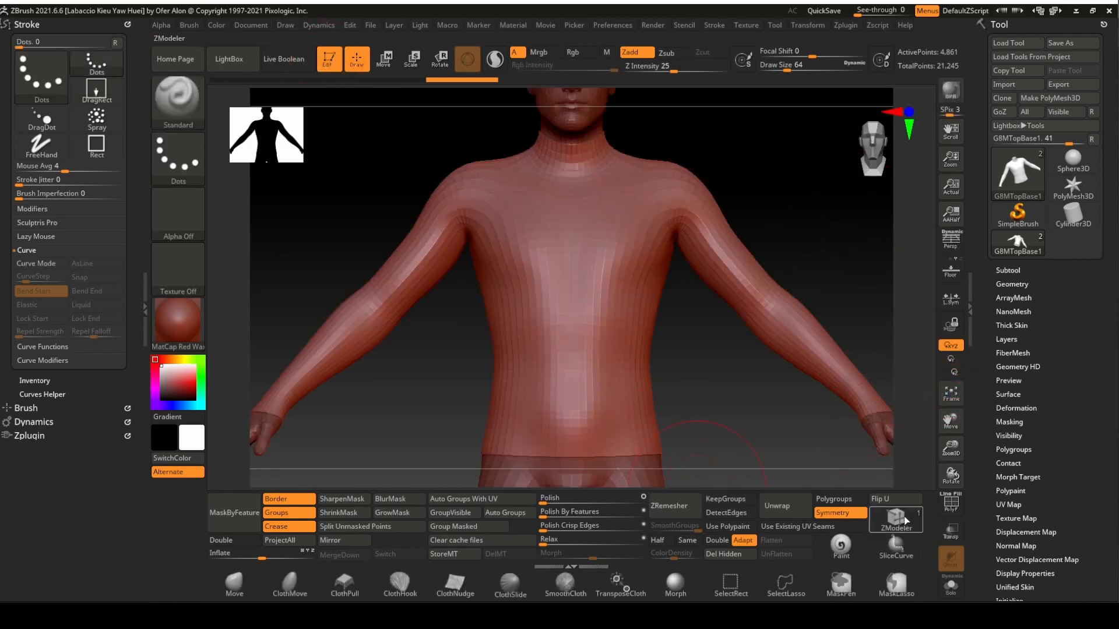
{"action": "left_click", "coordinate": [950, 505]}
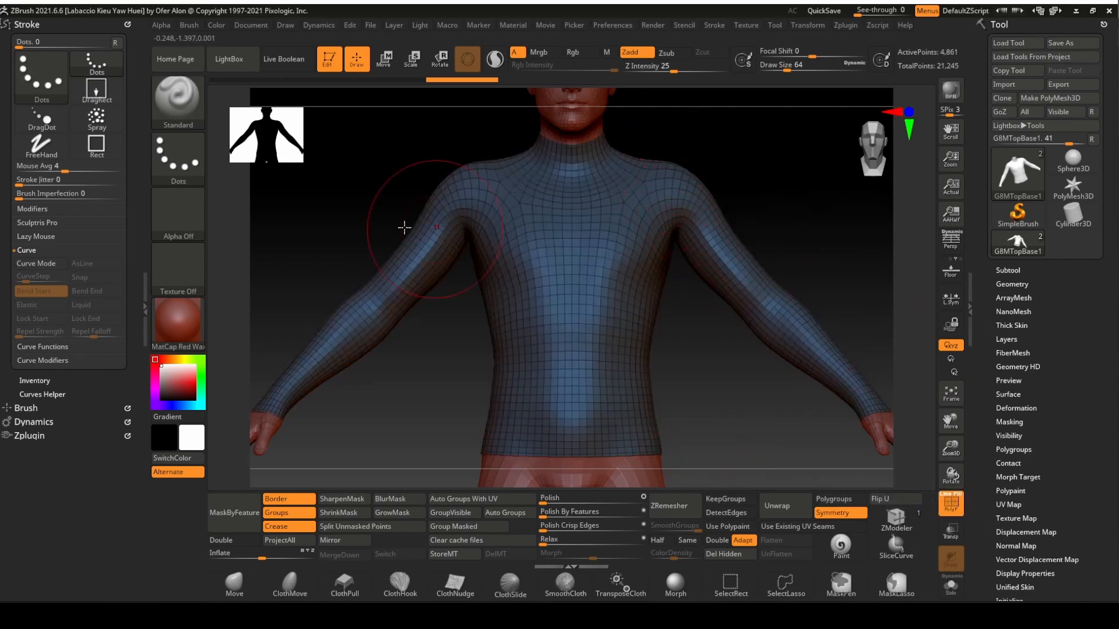
{"action": "left_click_drag", "start_coordinate": [405, 229], "coordinate": [652, 197]}
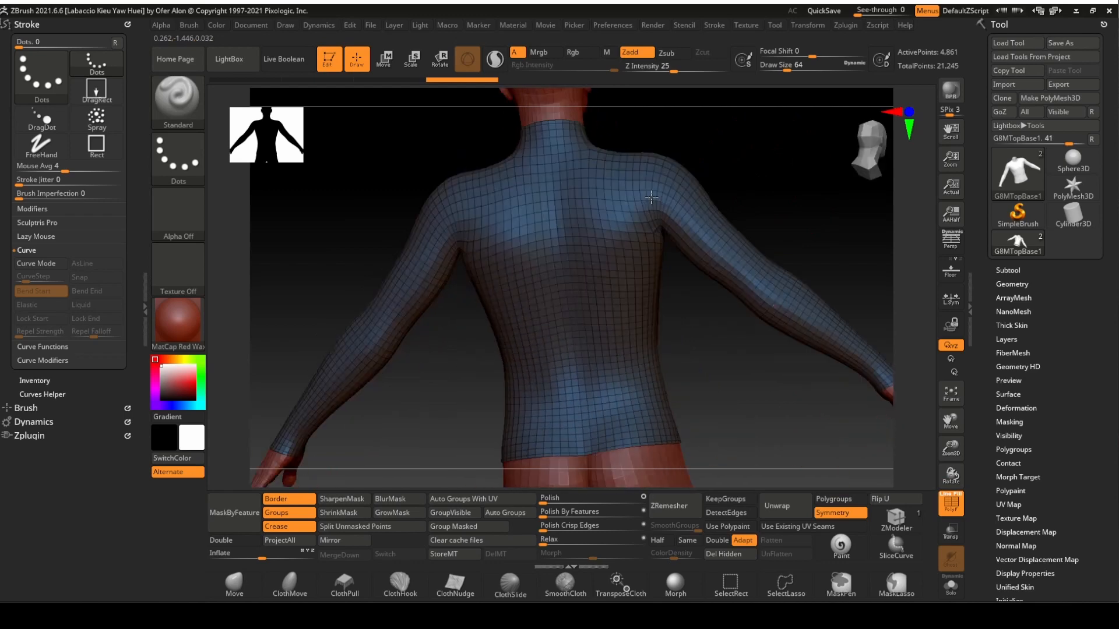
{"action": "left_click", "coordinate": [479, 498]}
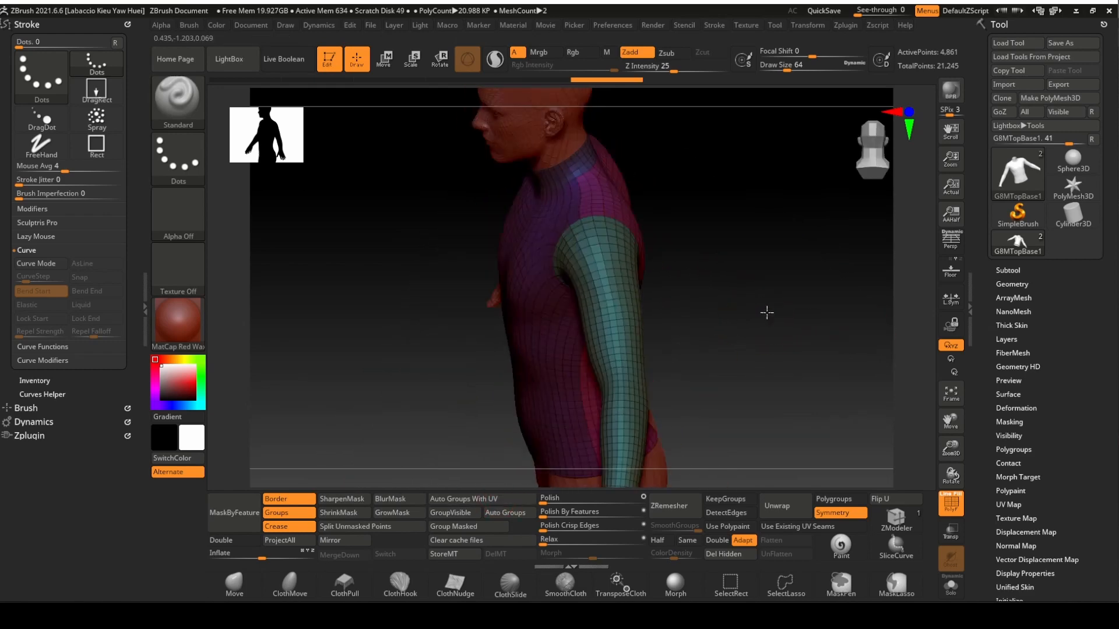
{"action": "left_click_drag", "start_coordinate": [767, 313], "coordinate": [760, 422]}
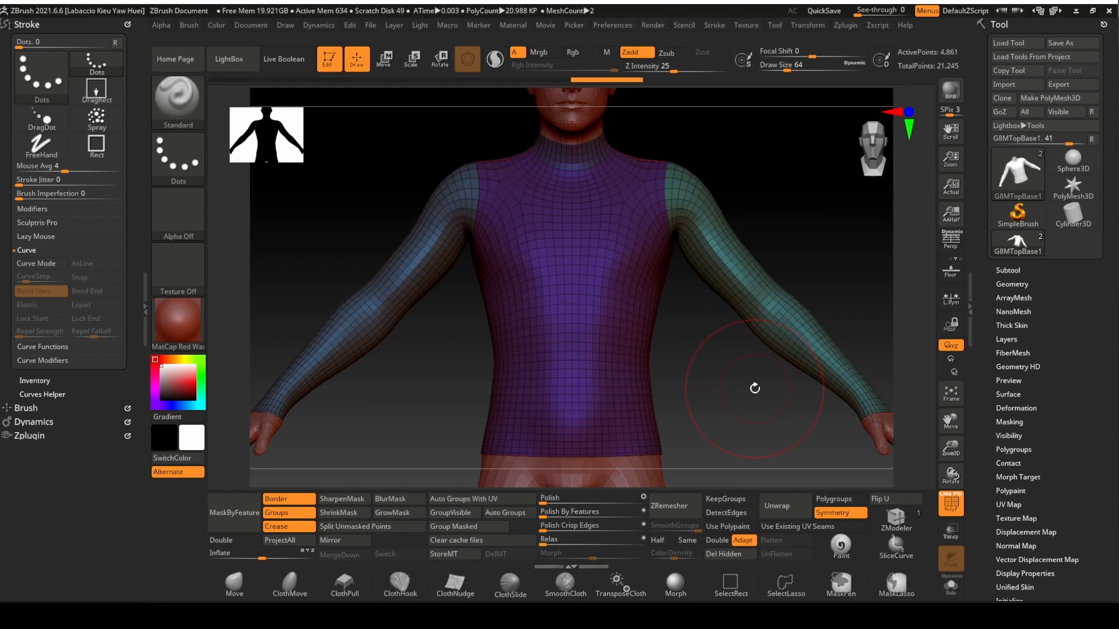
{"action": "mouse_move", "coordinate": [777, 554]}
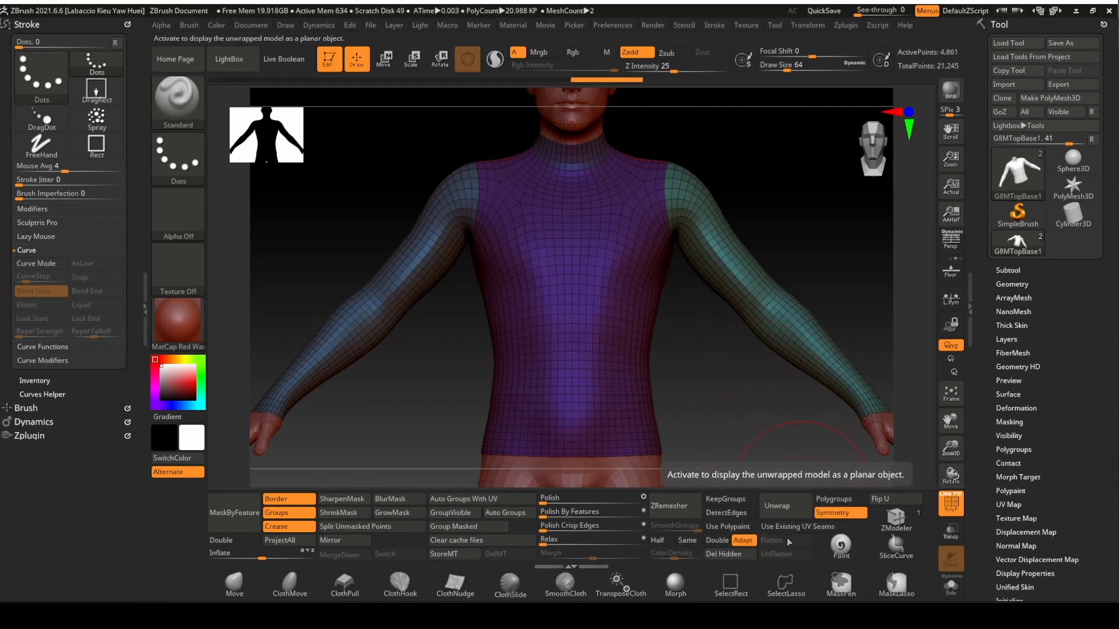
{"action": "mouse_move", "coordinate": [840, 498]}
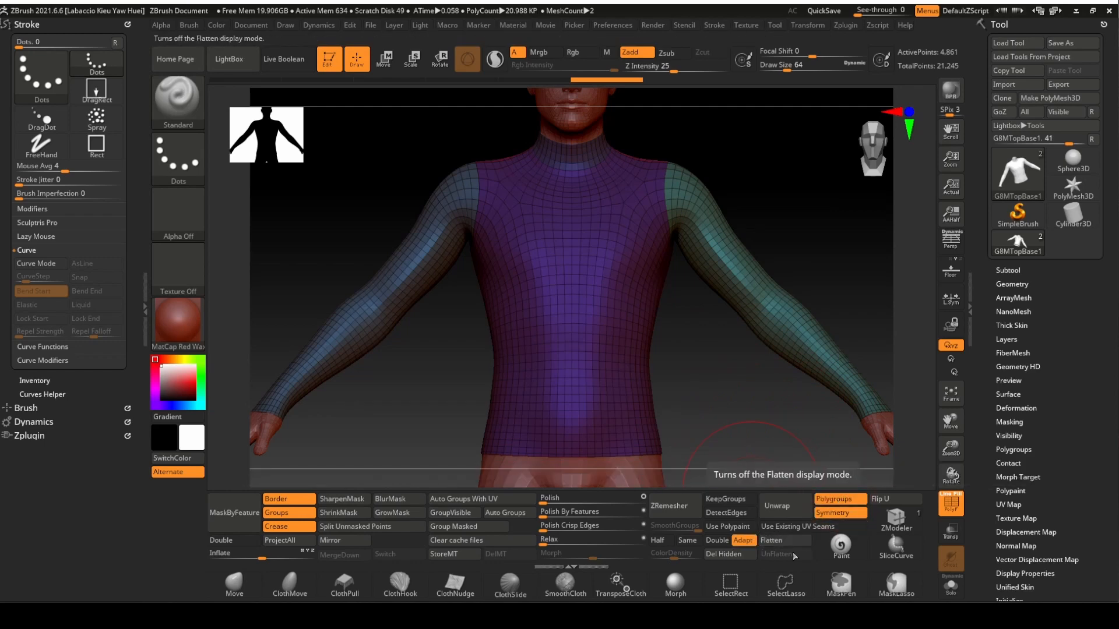
{"action": "left_click", "coordinate": [781, 540]}
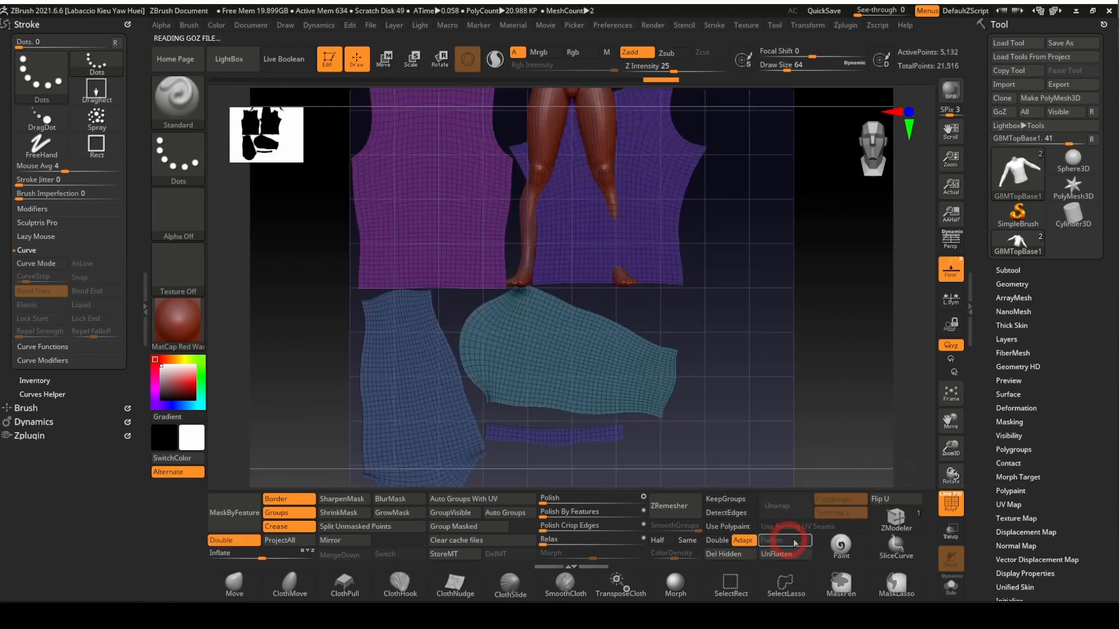
{"action": "left_click", "coordinate": [784, 540]}
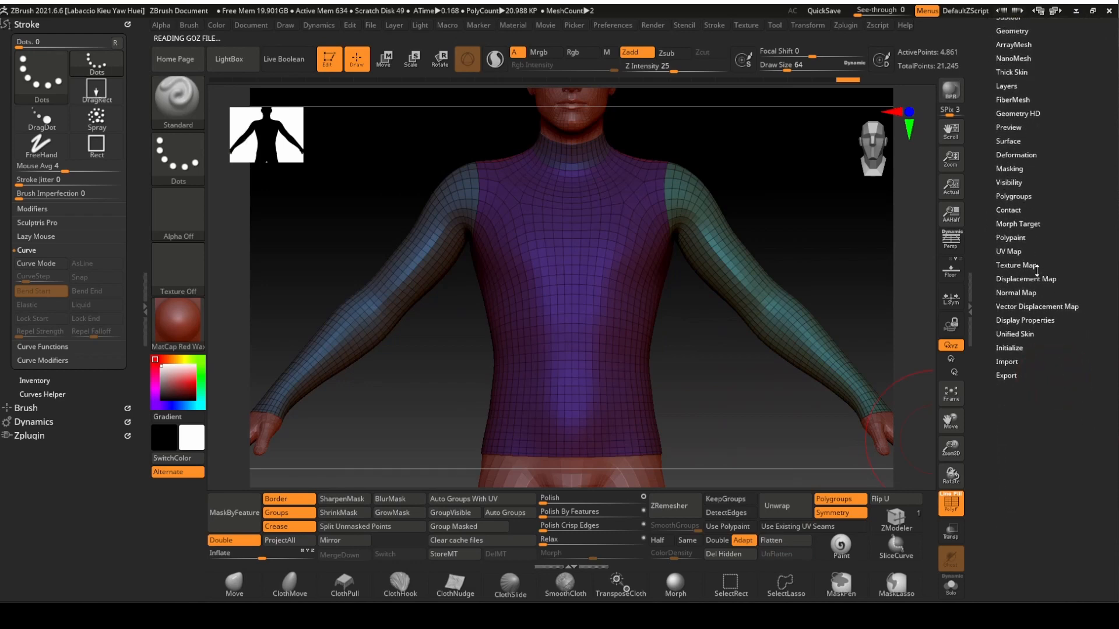
Create G8MTopBase1, a 2048×2048 New From UV Check texture, and view it in the Texture slot.
{"action": "left_click", "coordinate": [1017, 265]}
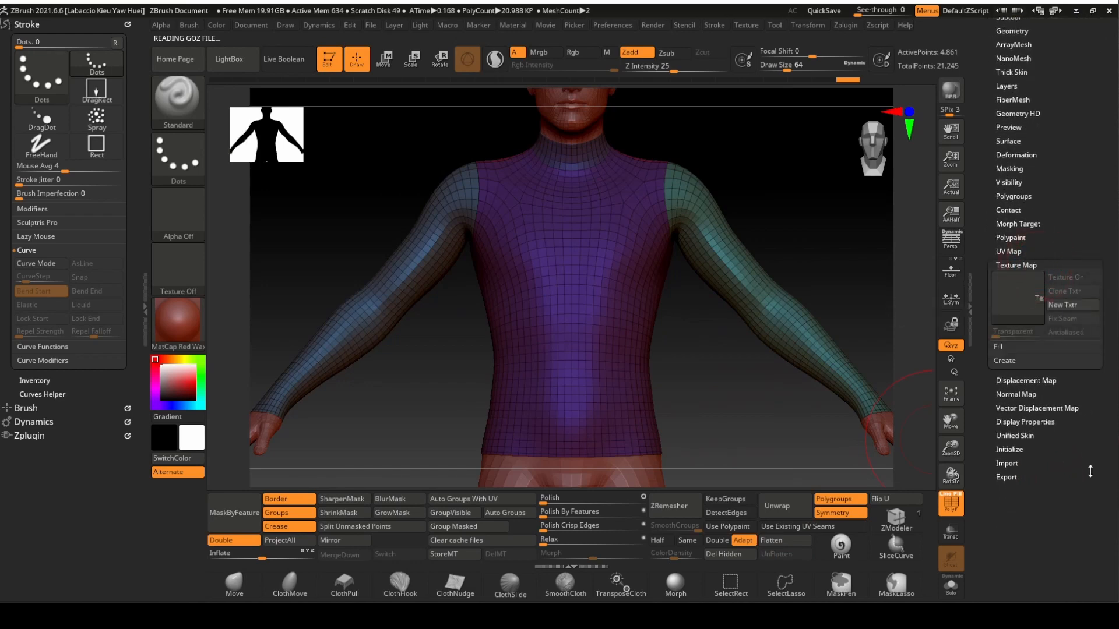
{"action": "left_click", "coordinate": [1006, 360]}
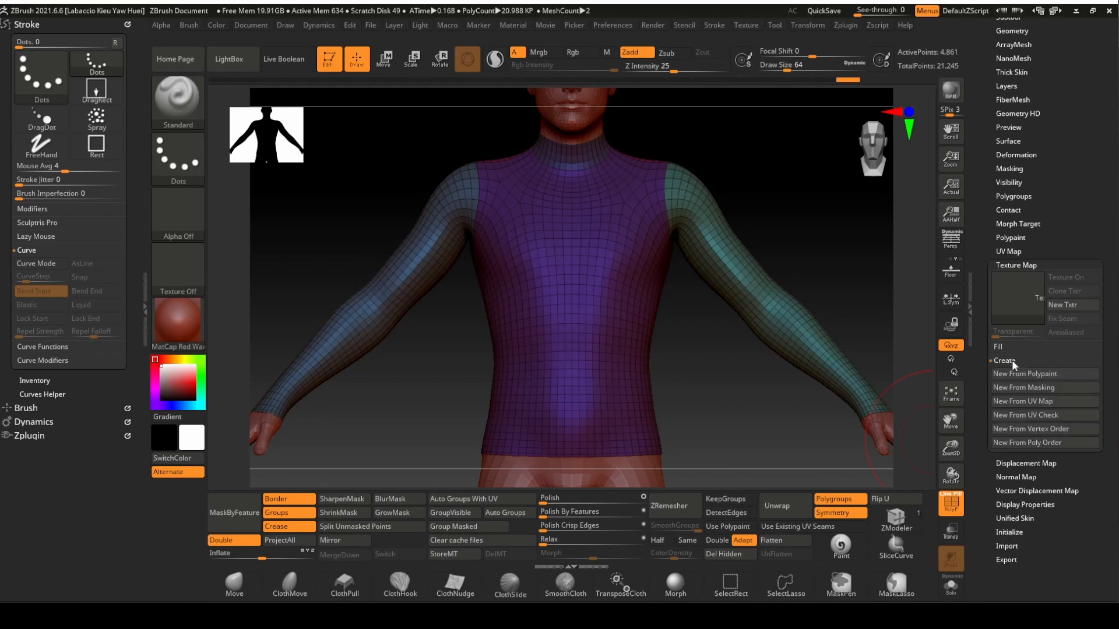
{"action": "mouse_move", "coordinate": [1026, 415]}
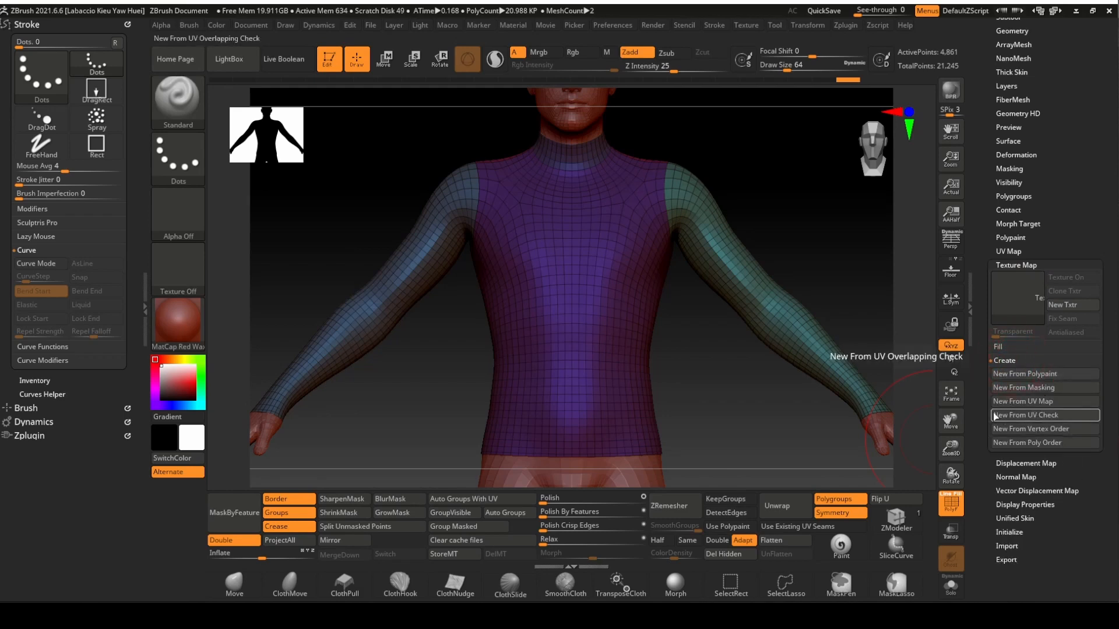
{"action": "left_click", "coordinate": [1031, 415]}
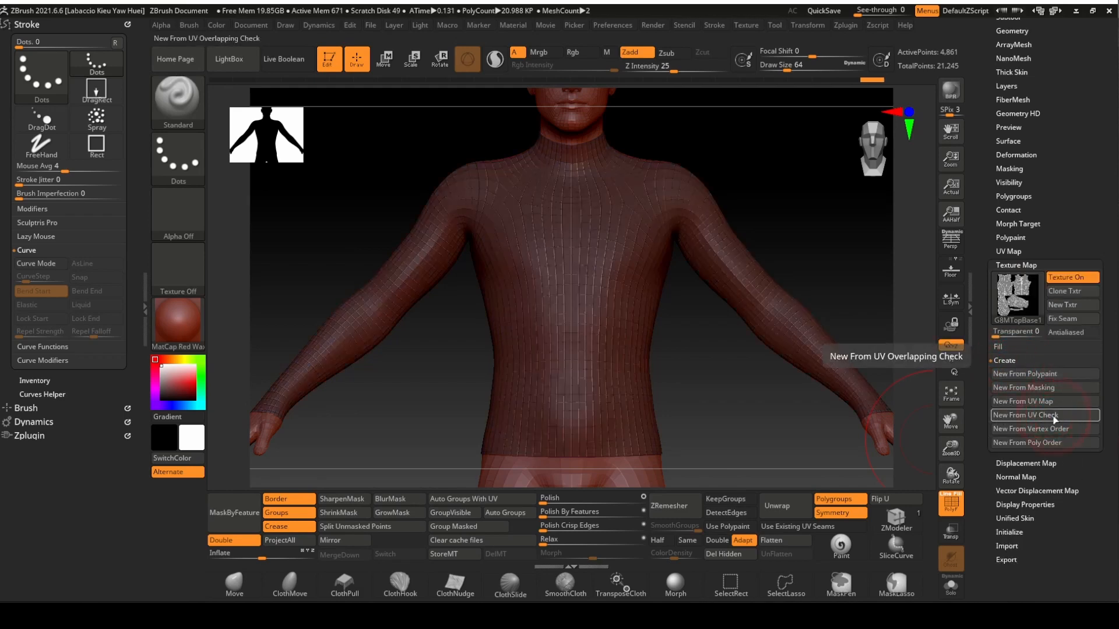
{"action": "left_click", "coordinate": [1026, 414]}
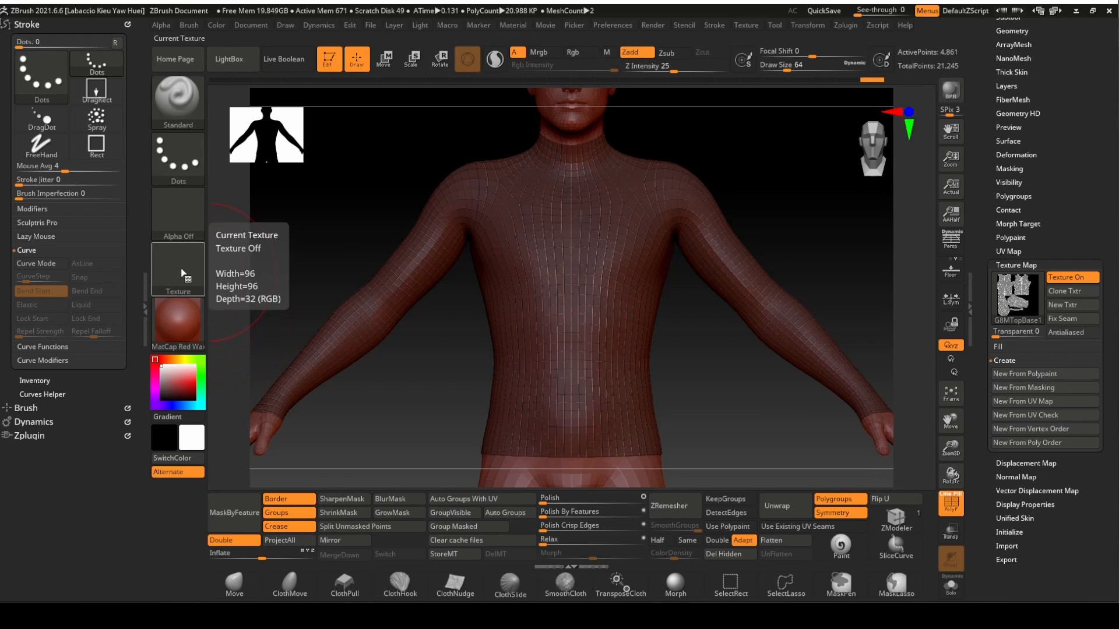
{"action": "left_click", "coordinate": [178, 270]}
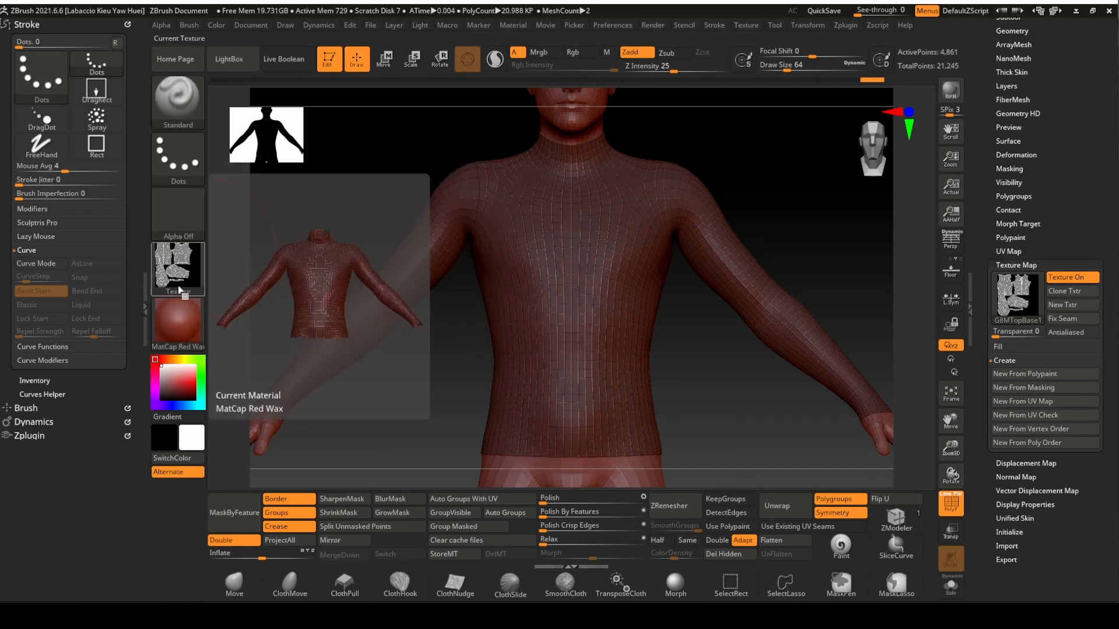
{"action": "left_click", "coordinate": [178, 269]}
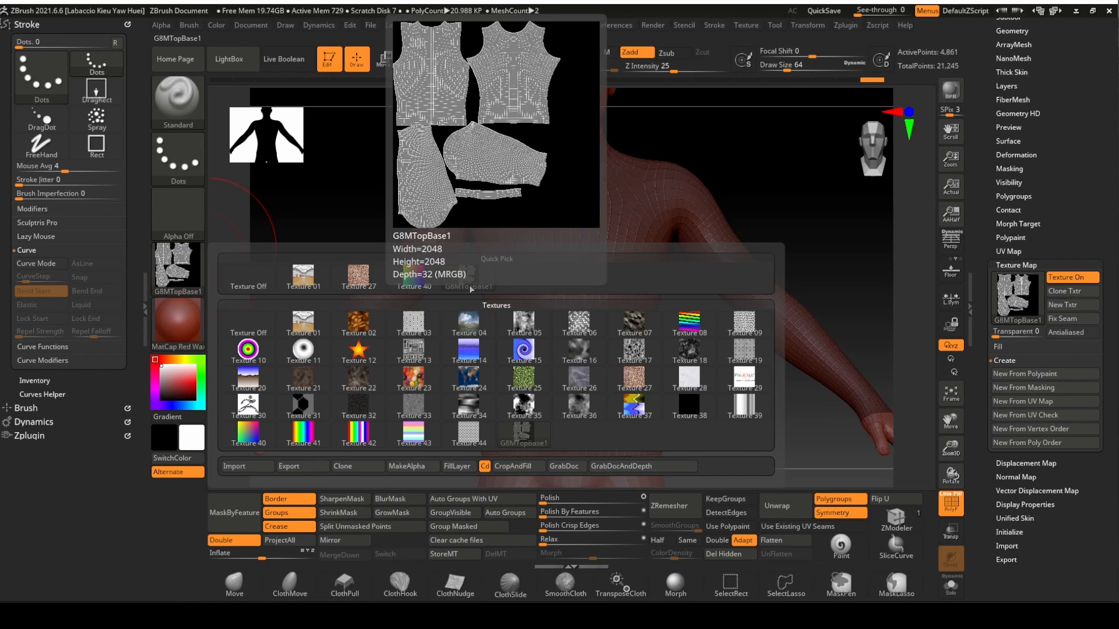
Export the texture as G8MTopBase1.jpg at quality 100 into 2021 Clothing Base.
{"action": "left_click", "coordinate": [288, 466]}
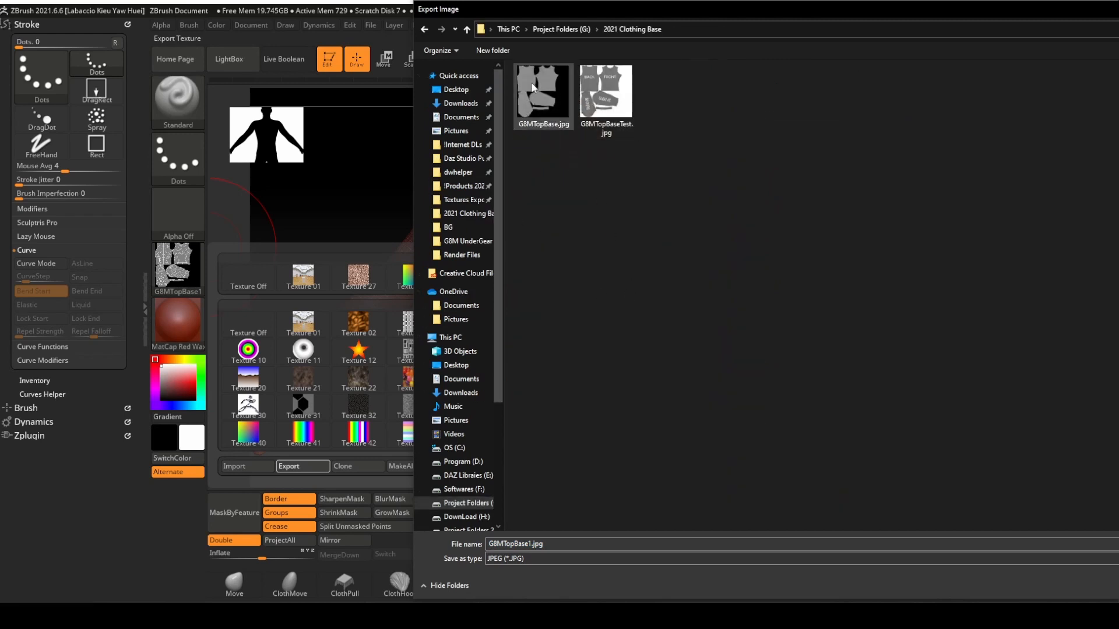
{"action": "left_click", "coordinate": [542, 92]}
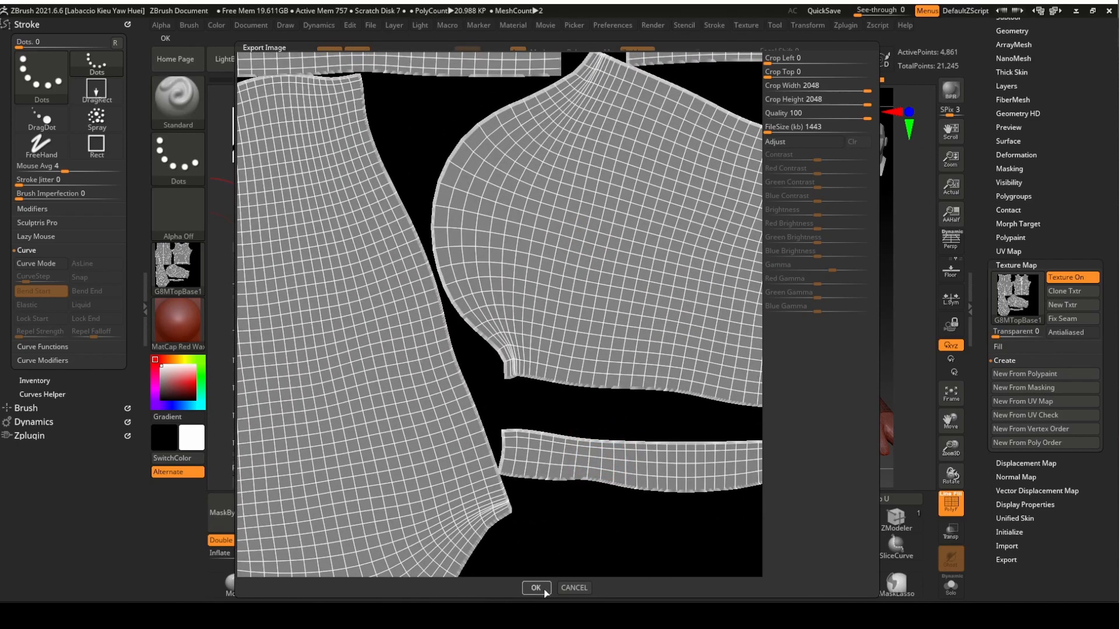
{"action": "left_click", "coordinate": [536, 590]}
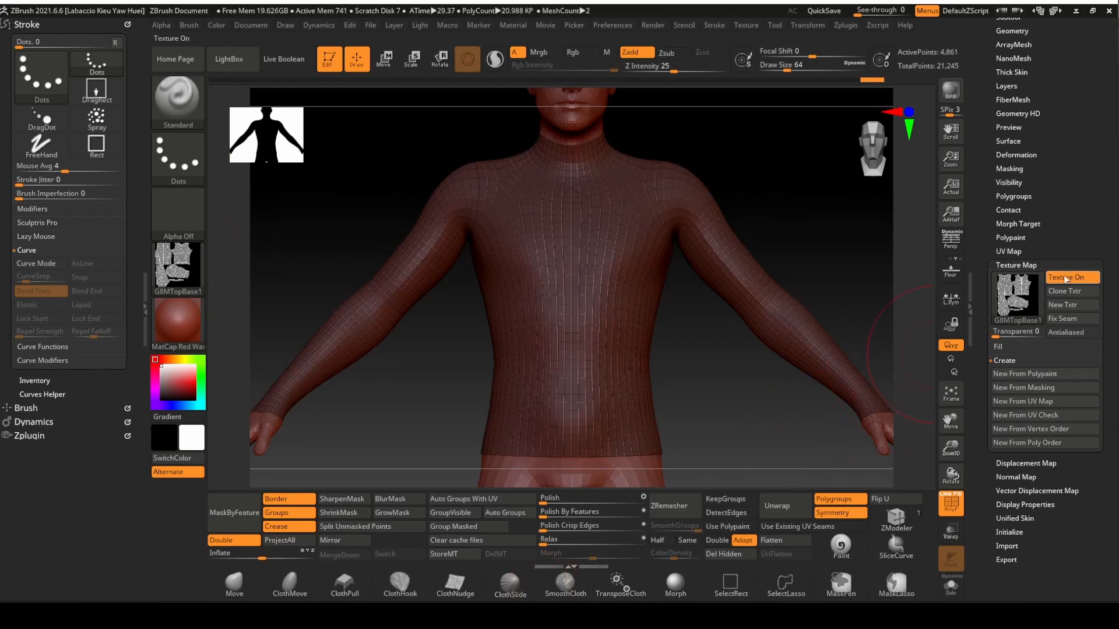
{"action": "left_click", "coordinate": [508, 583]}
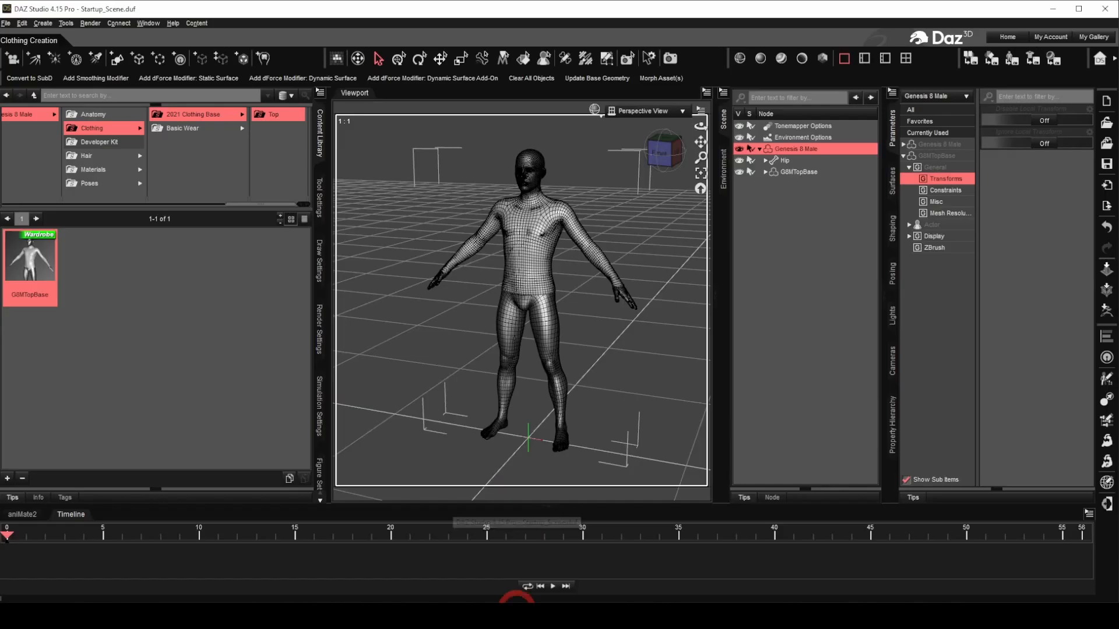
{"action": "left_click", "coordinate": [798, 172]}
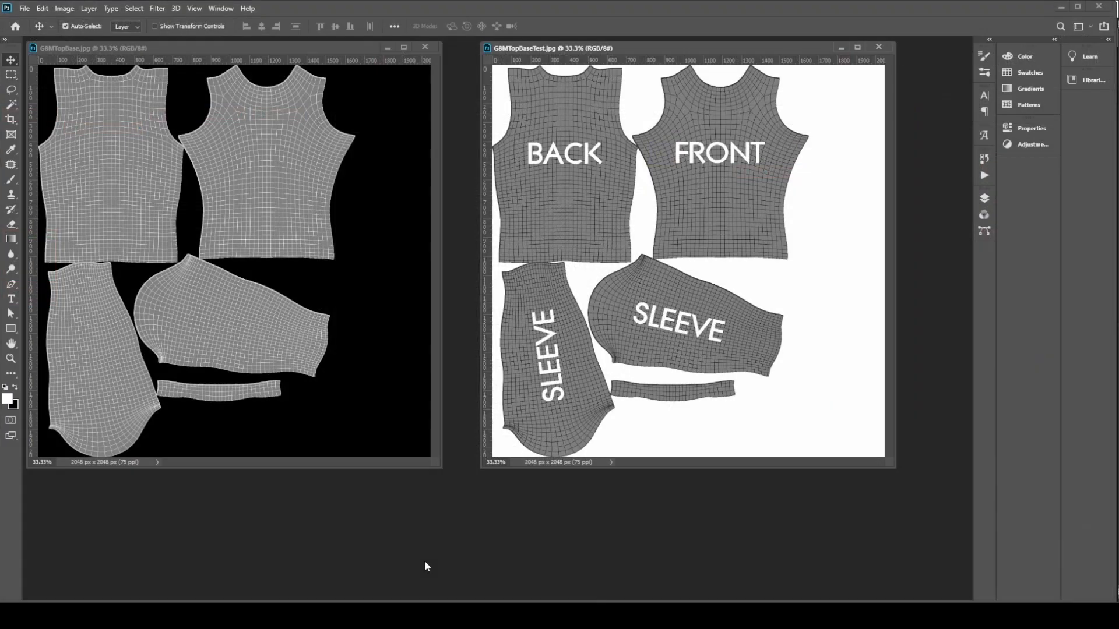
{"action": "mouse_move", "coordinate": [144, 237]}
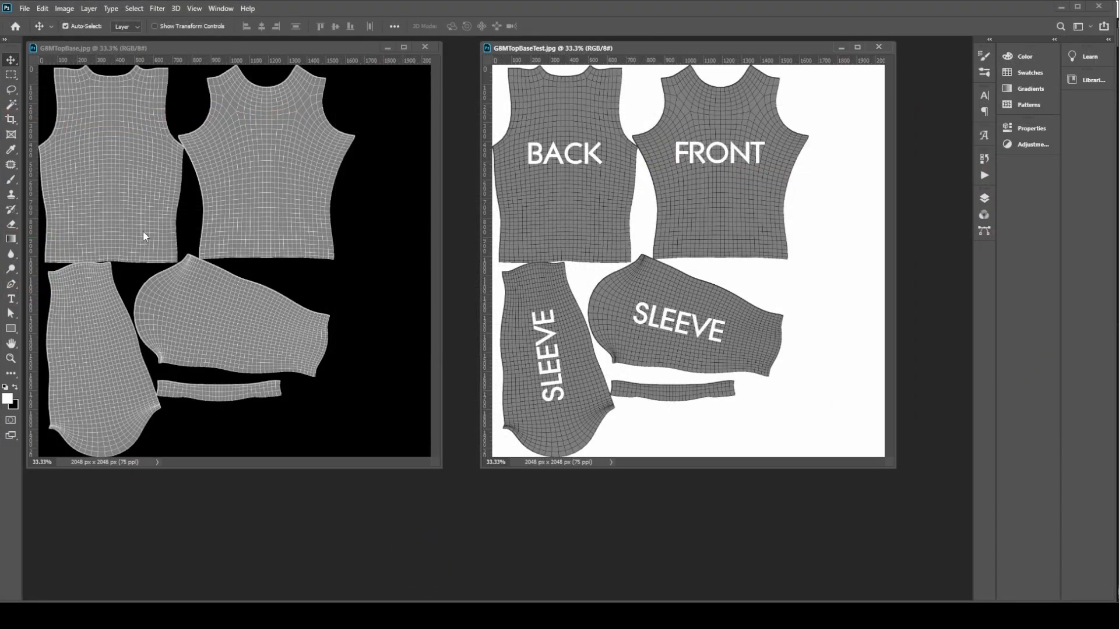
{"action": "mouse_move", "coordinate": [778, 158]}
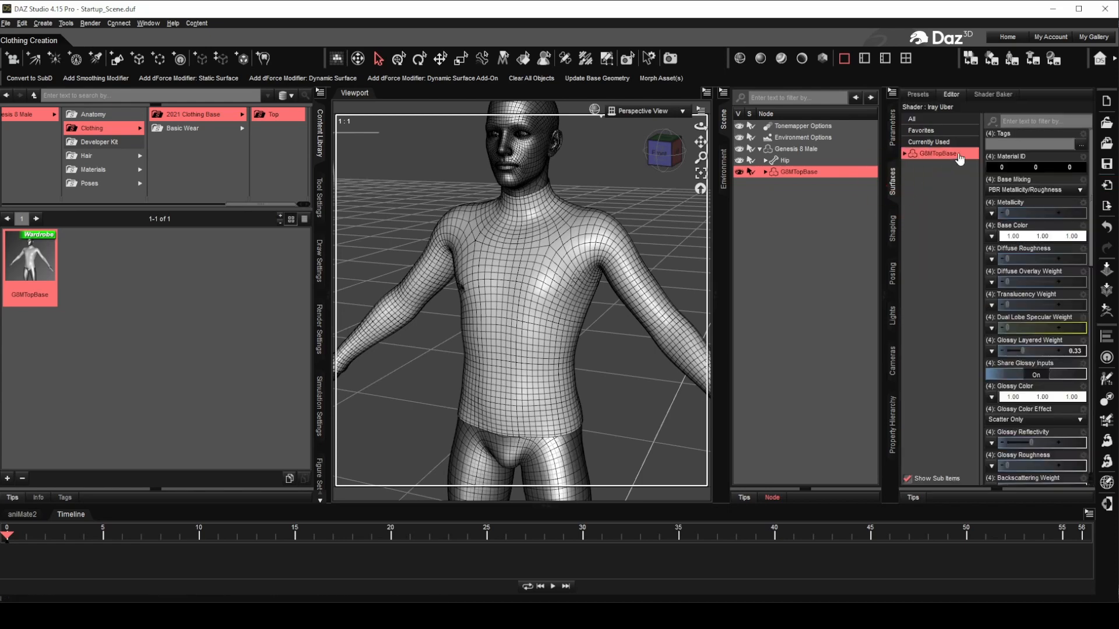
Load G8MTopBaseTest.jpg into G8MTopBase's Base Color, then GoZ the top to ZBrush.
{"action": "left_click", "coordinate": [991, 236]}
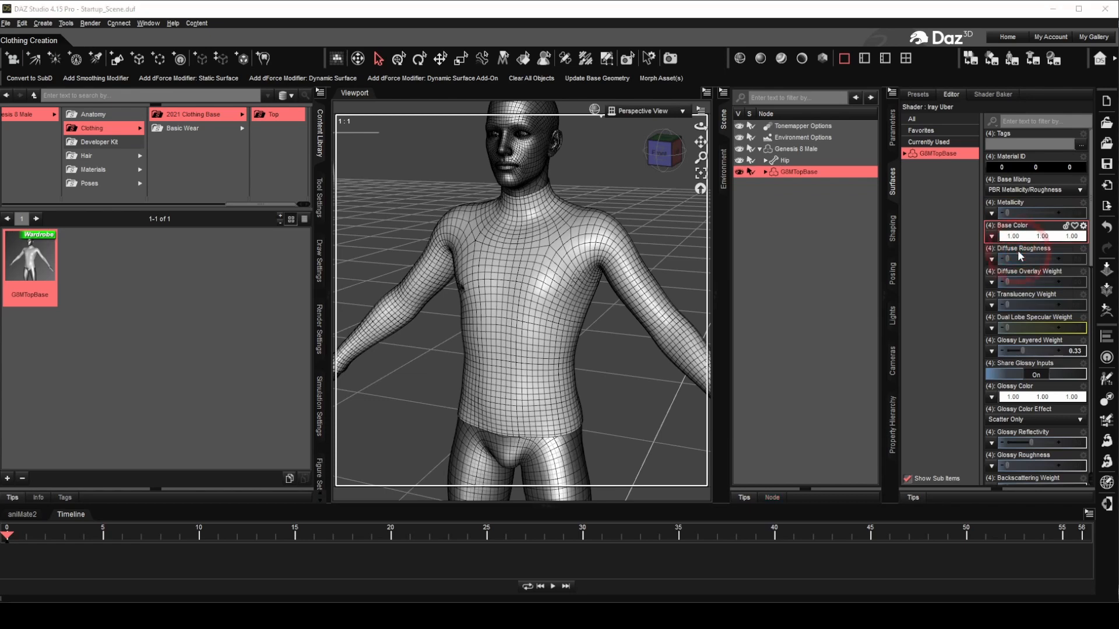
{"action": "left_click", "coordinate": [1069, 236]}
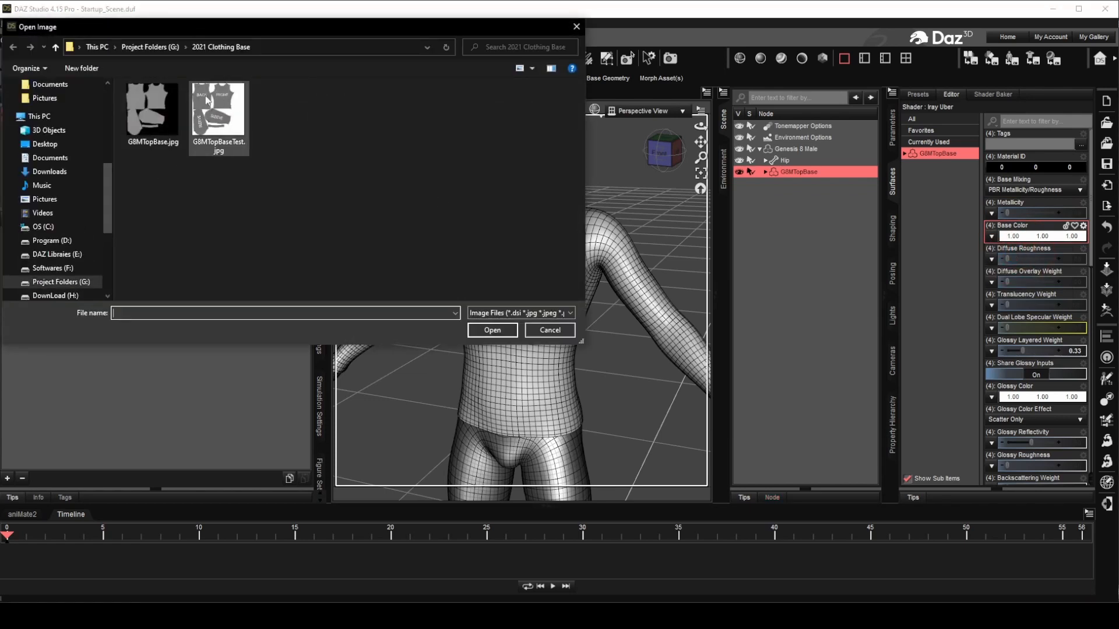
{"action": "mouse_move", "coordinate": [219, 114]}
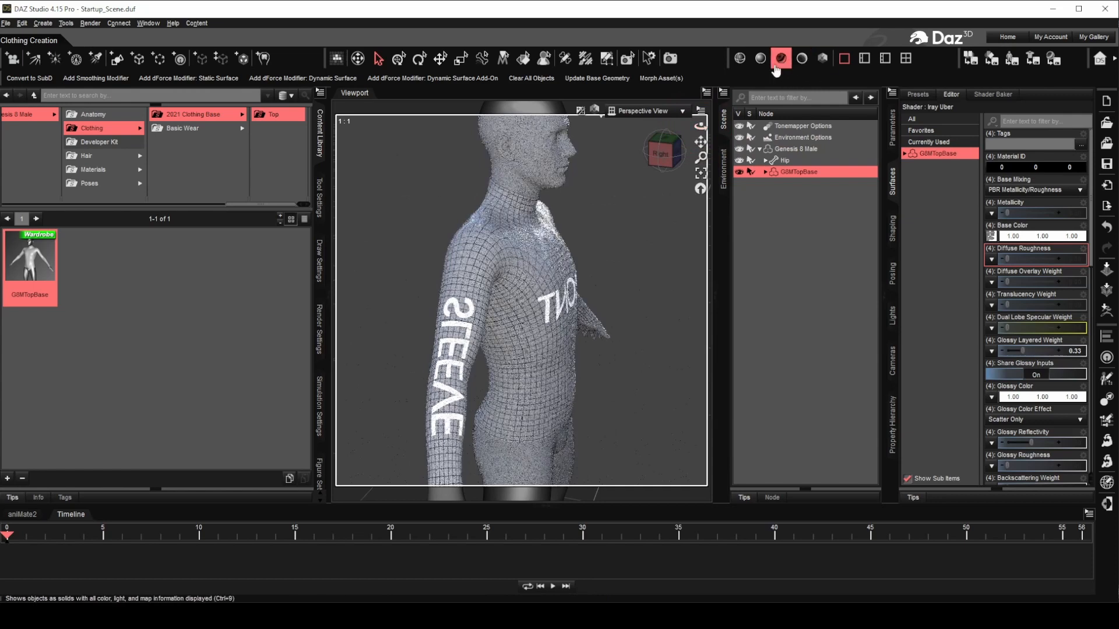
{"action": "left_click", "coordinate": [759, 58]}
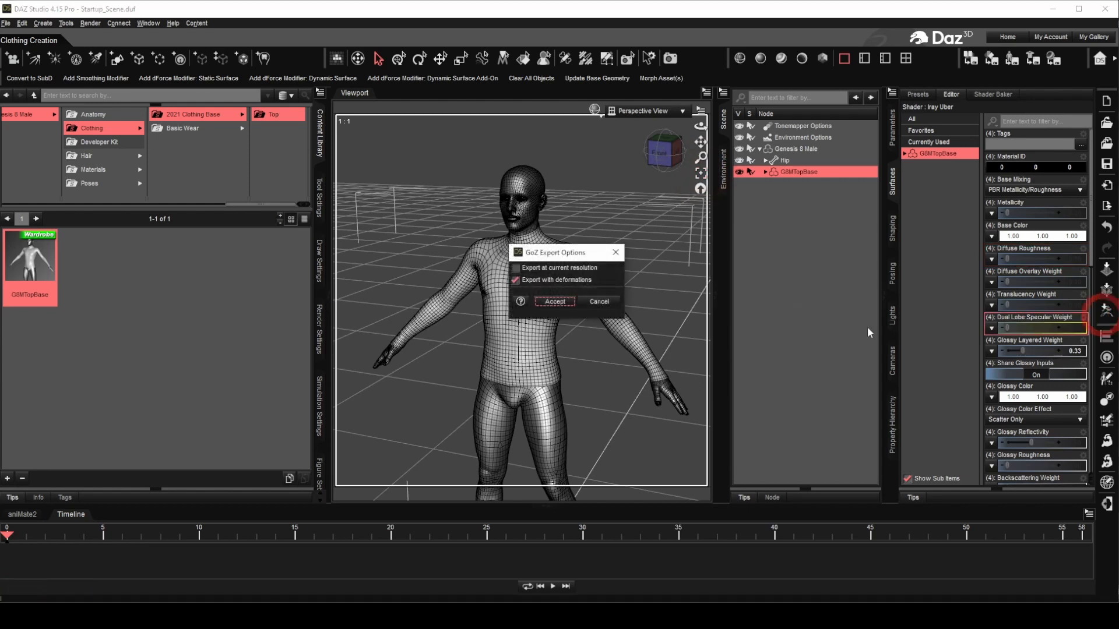
{"action": "left_click", "coordinate": [554, 301]}
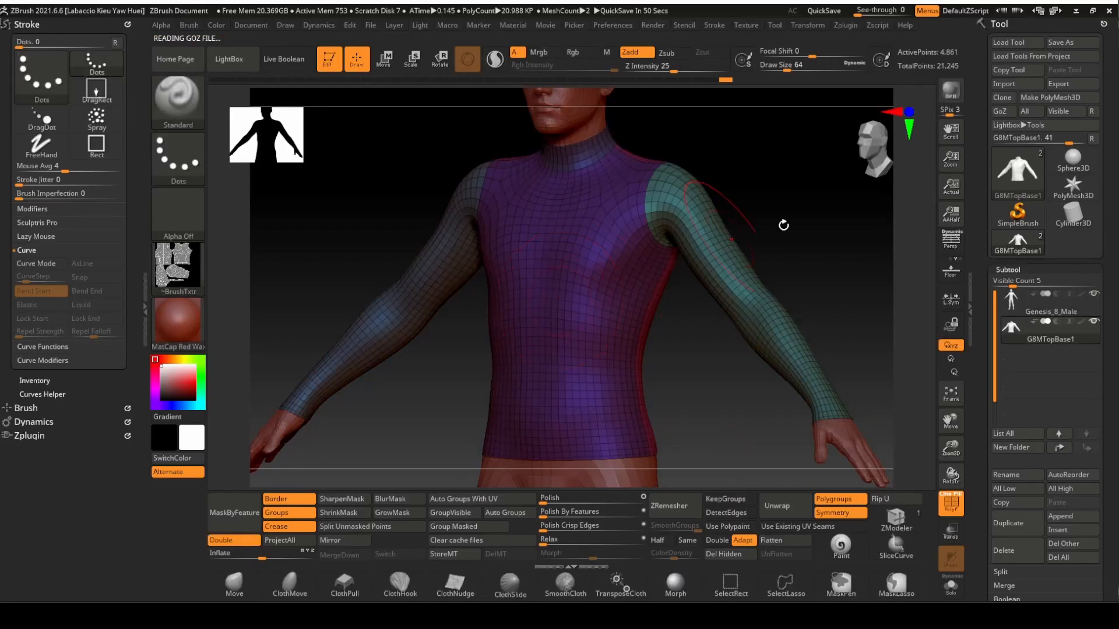
{"action": "mouse_move", "coordinate": [783, 541]}
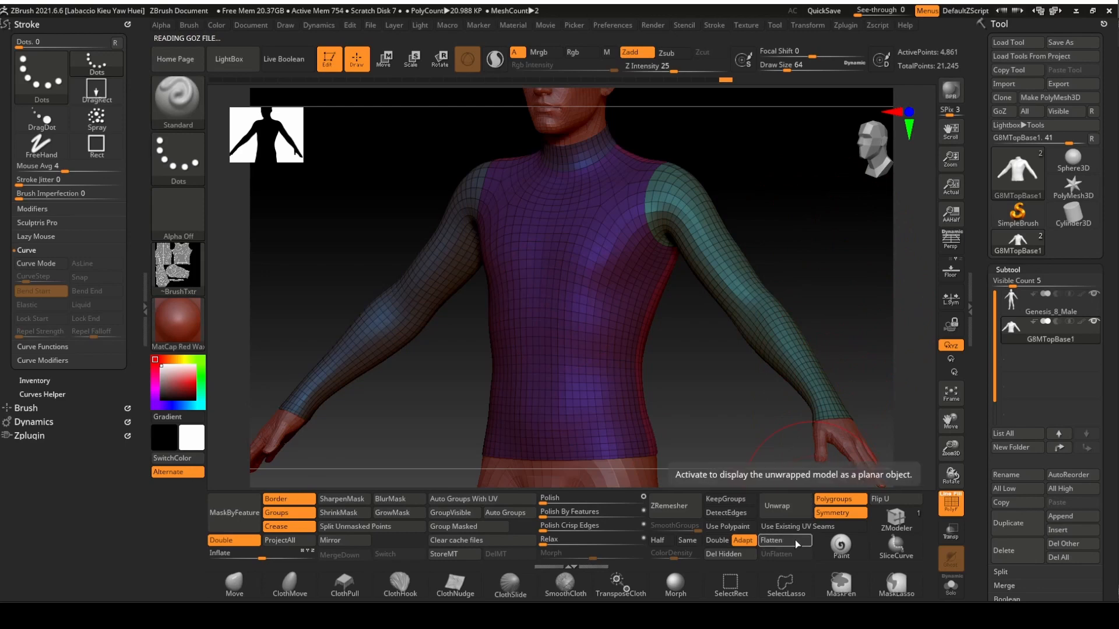
Flatten the top, fit the layout in view, and apply UV Map > Adjust > Flip U.
{"action": "left_click", "coordinate": [772, 540]}
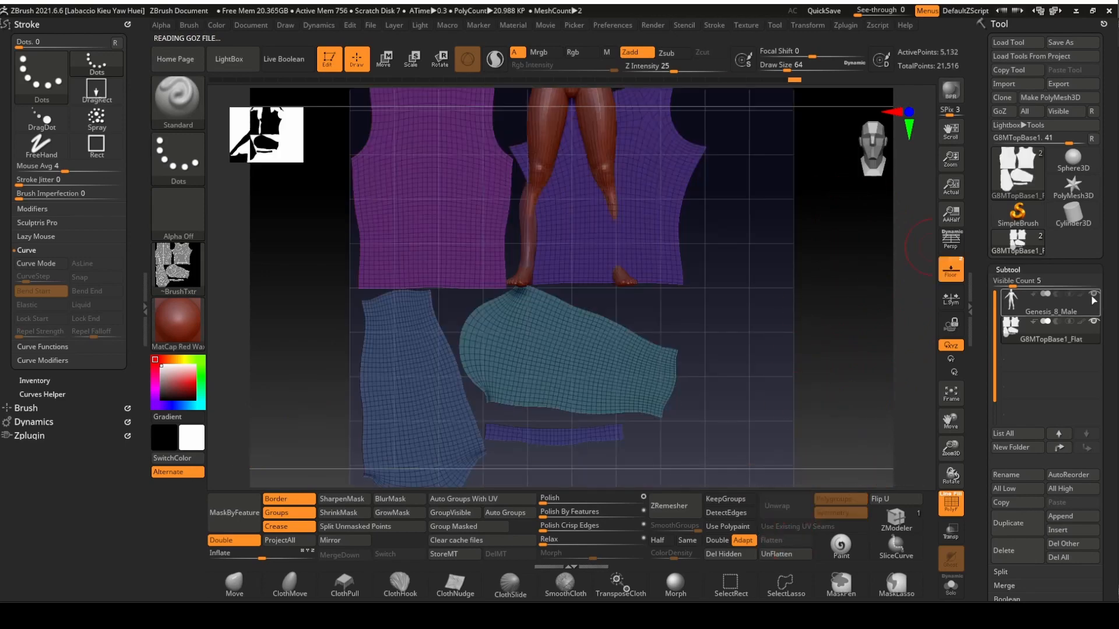
{"action": "mouse_move", "coordinate": [1043, 312]}
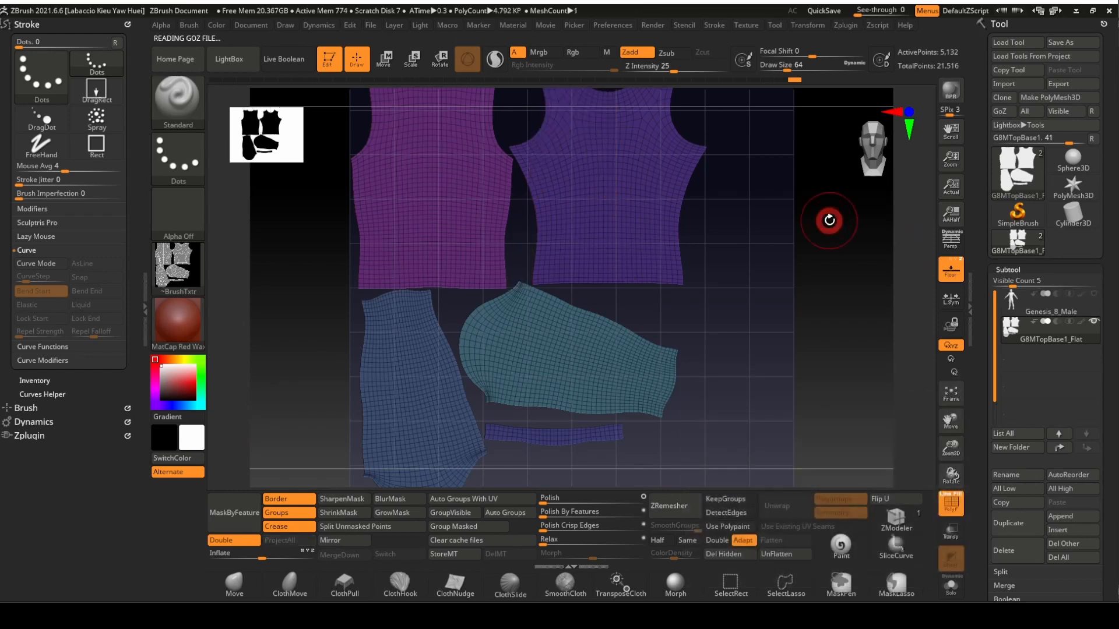
{"action": "left_click", "coordinate": [883, 499]}
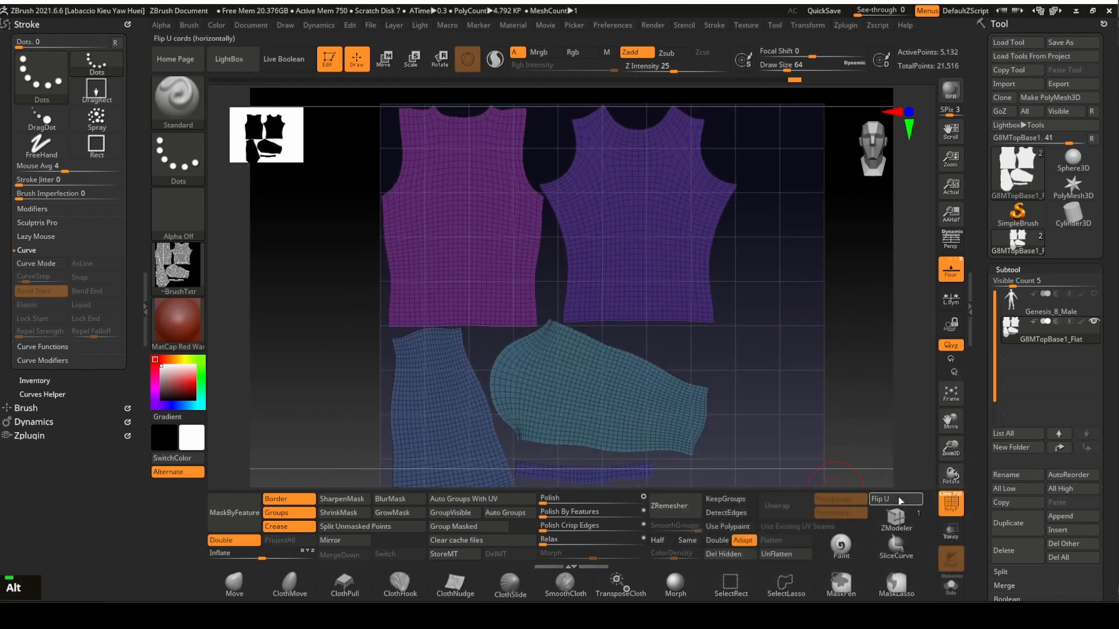
{"action": "left_click", "coordinate": [890, 499]}
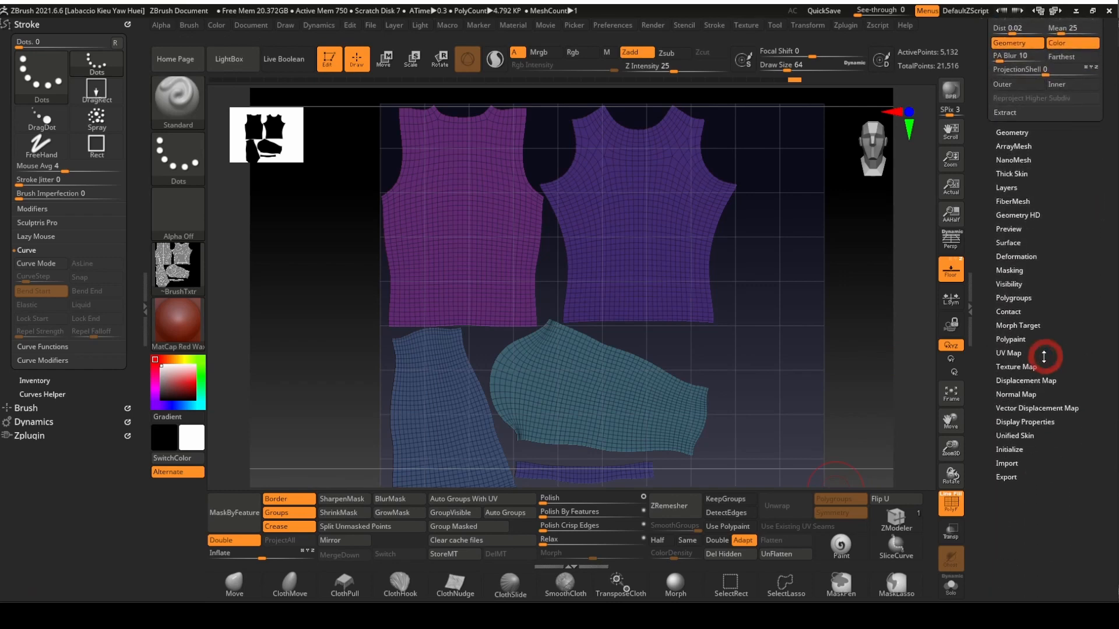
{"action": "left_click", "coordinate": [1008, 352]}
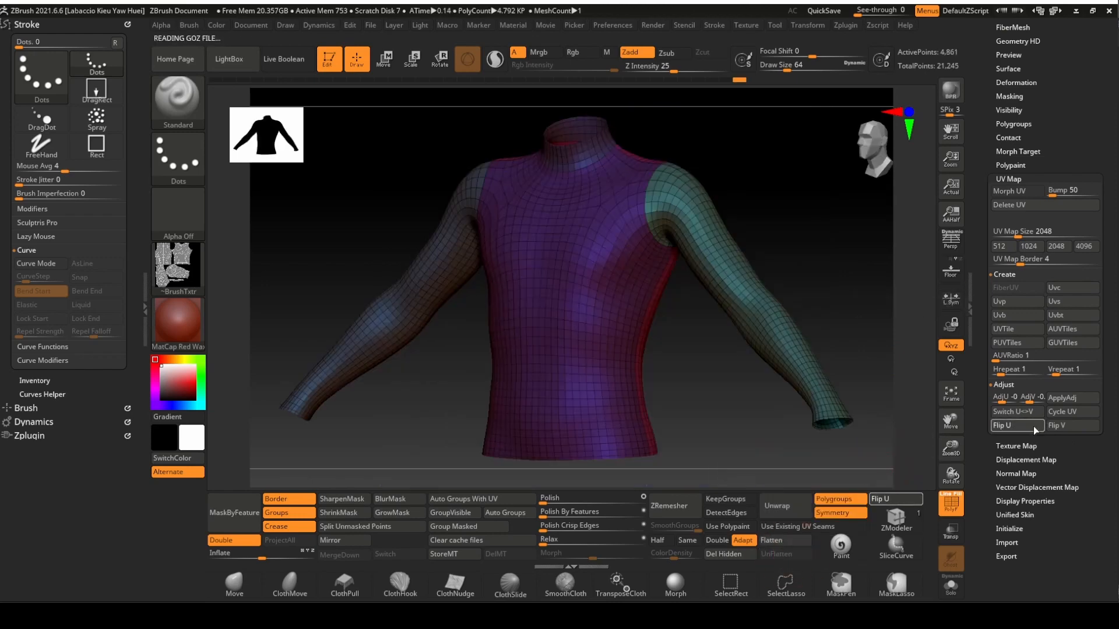
{"action": "left_click", "coordinate": [772, 540]}
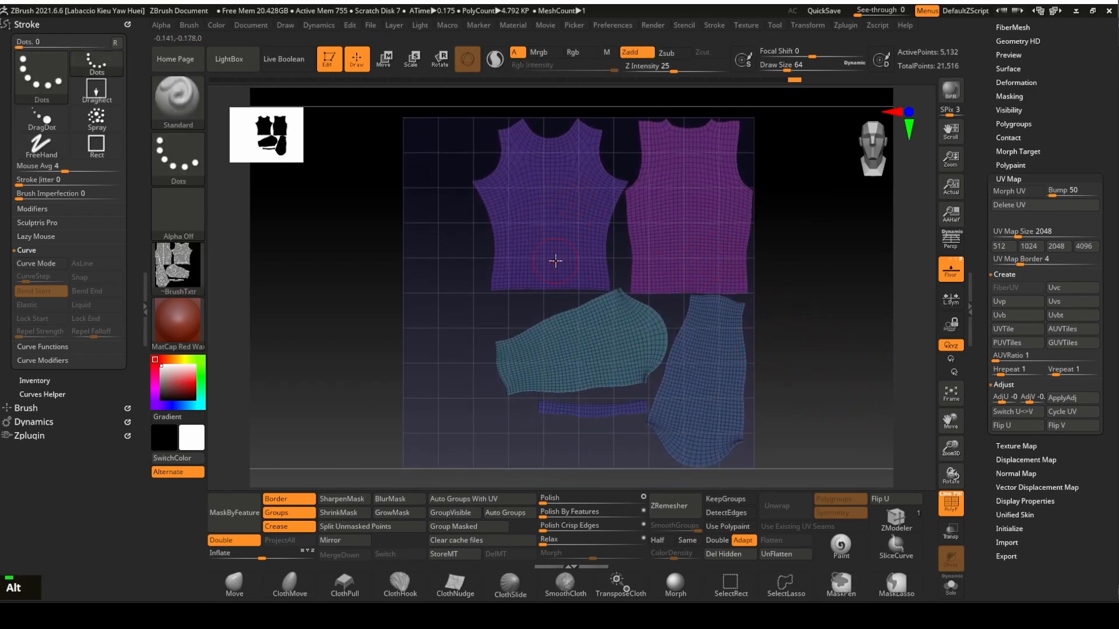
Reposition the shirt panel, sleeve and collar islands with the Move gizmo in UV view.
{"action": "left_click", "coordinate": [384, 59]}
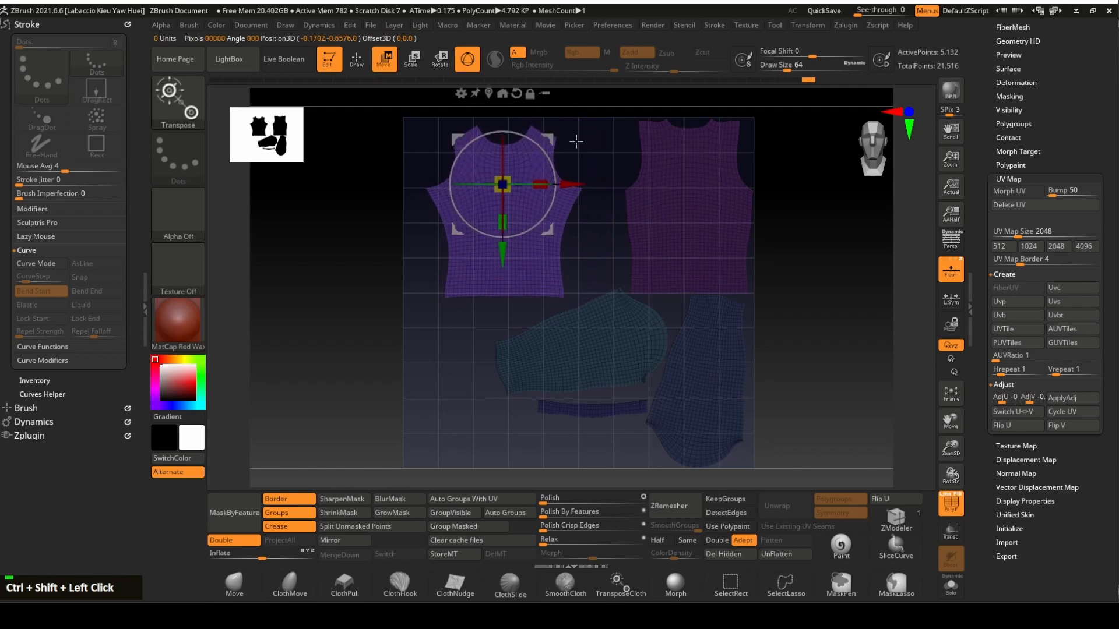
{"action": "left_click_drag", "start_coordinate": [502, 185], "coordinate": [692, 212]}
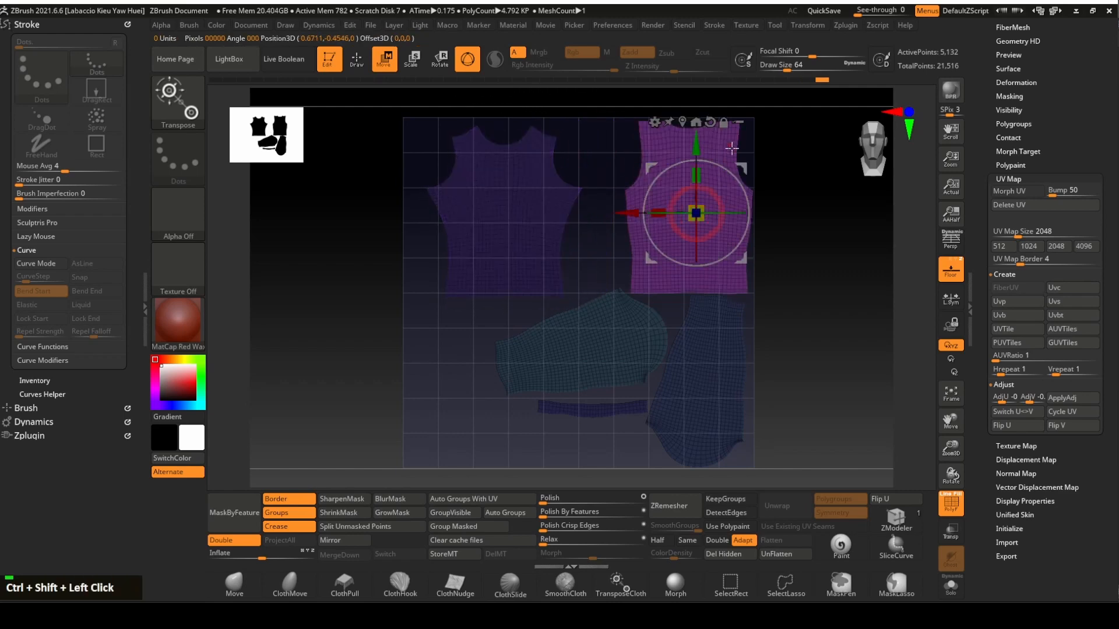
{"action": "left_click_drag", "start_coordinate": [693, 209], "coordinate": [660, 218]}
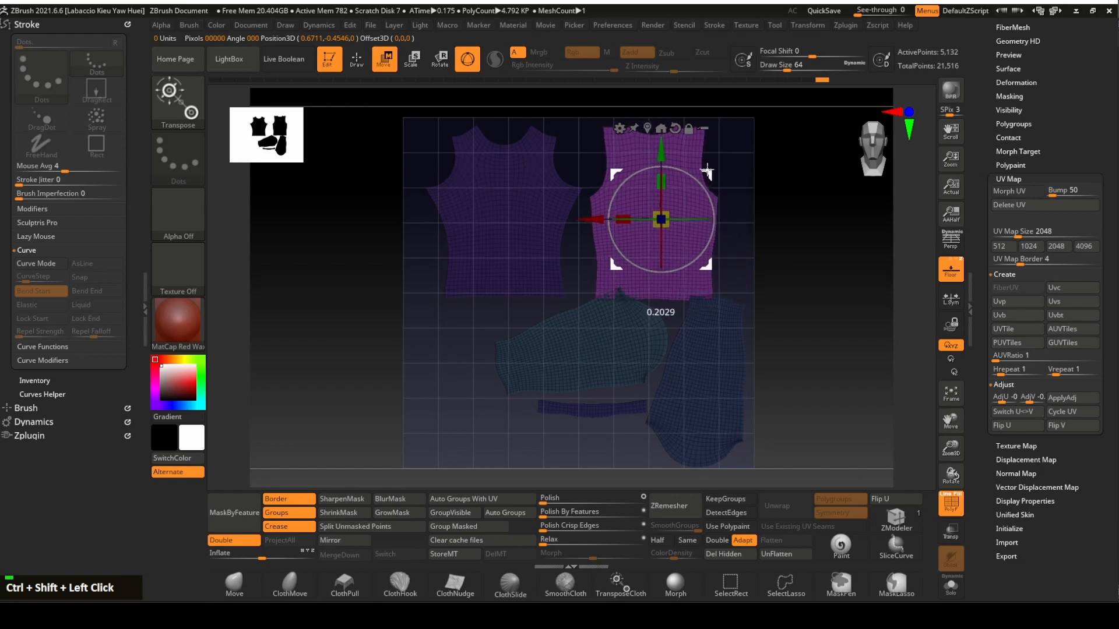
{"action": "left_click_drag", "start_coordinate": [660, 219], "coordinate": [620, 341]}
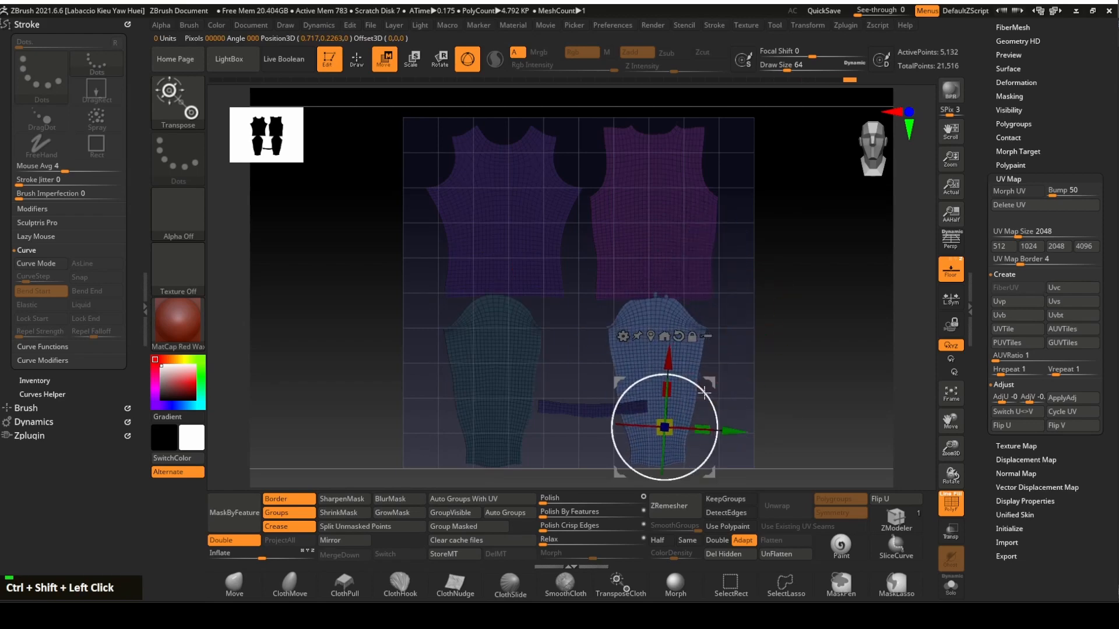
{"action": "left_click_drag", "start_coordinate": [664, 429], "coordinate": [502, 358]}
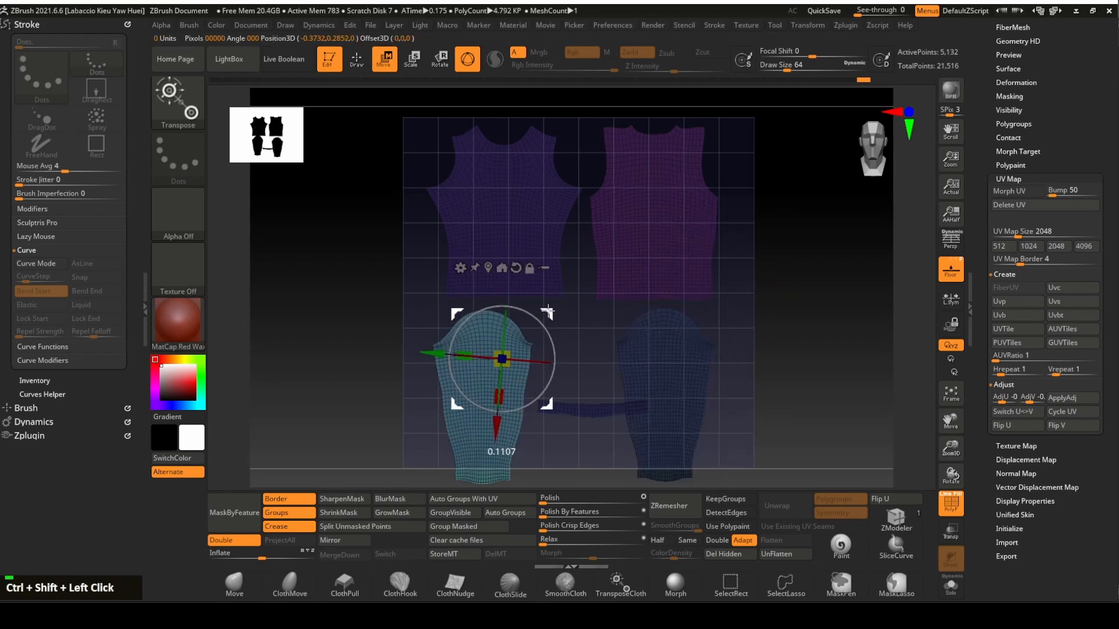
{"action": "left_click_drag", "start_coordinate": [500, 356], "coordinate": [578, 318]}
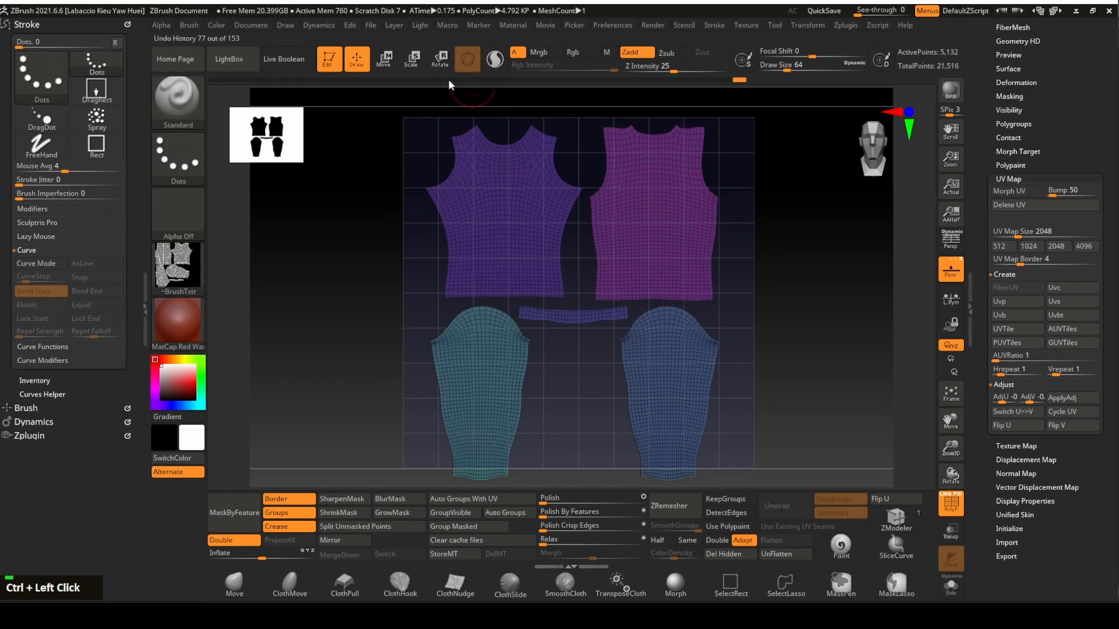
{"action": "left_click", "coordinate": [384, 58]}
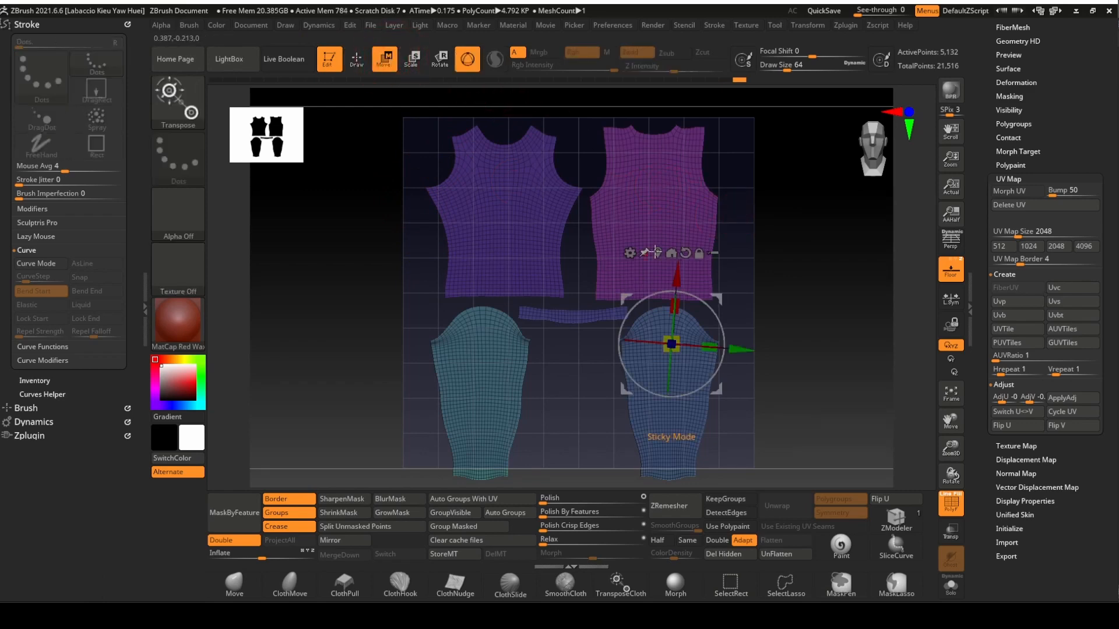
{"action": "left_click_drag", "start_coordinate": [670, 342], "coordinate": [571, 304]}
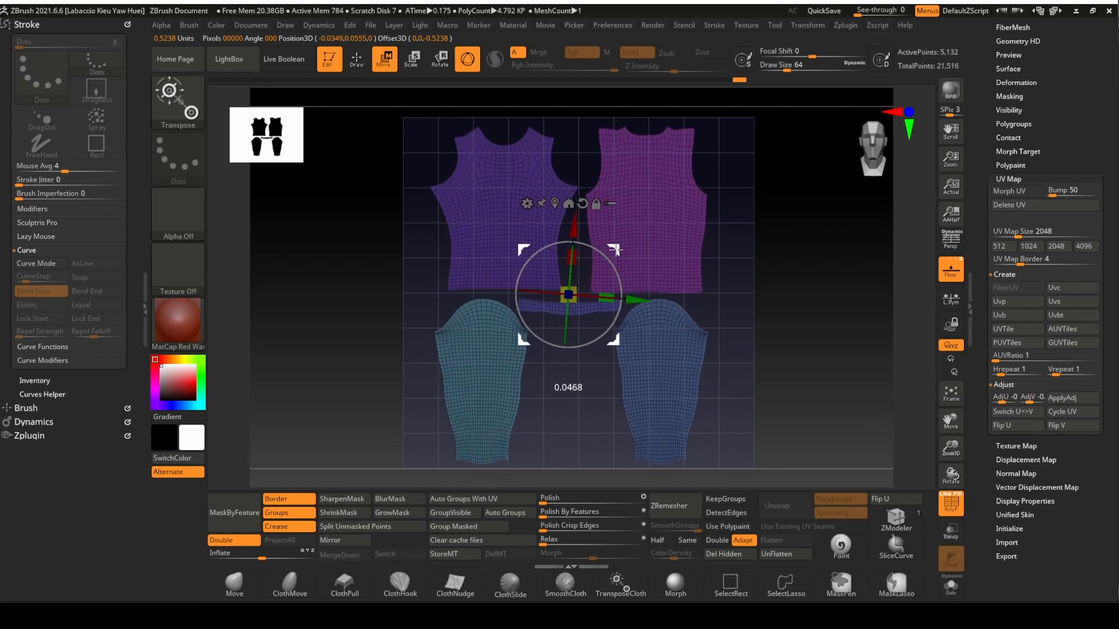
{"action": "left_click", "coordinate": [355, 59]}
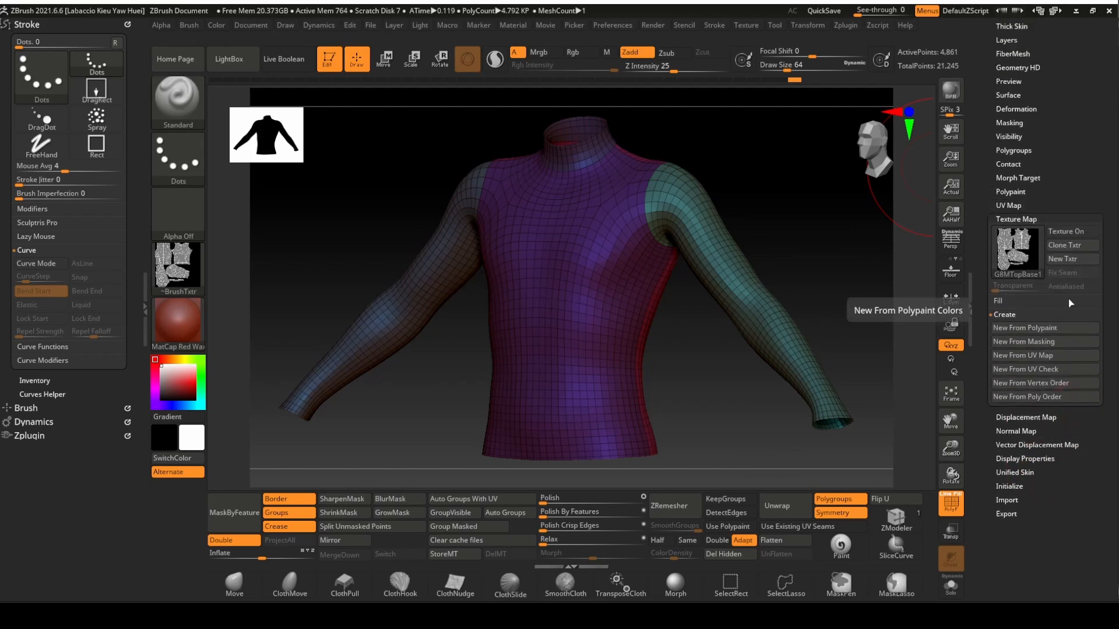
Generate a New From UV Check texture, clone it as G8MTopBase2, and begin exporting it.
{"action": "left_click", "coordinate": [1027, 355]}
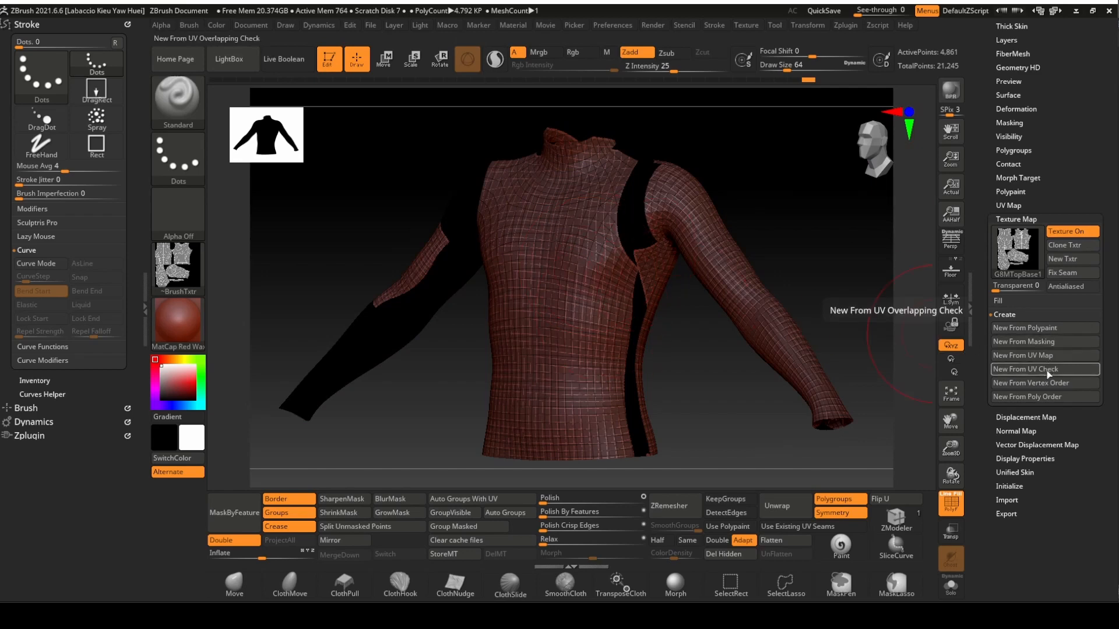
{"action": "left_click", "coordinate": [1027, 371]}
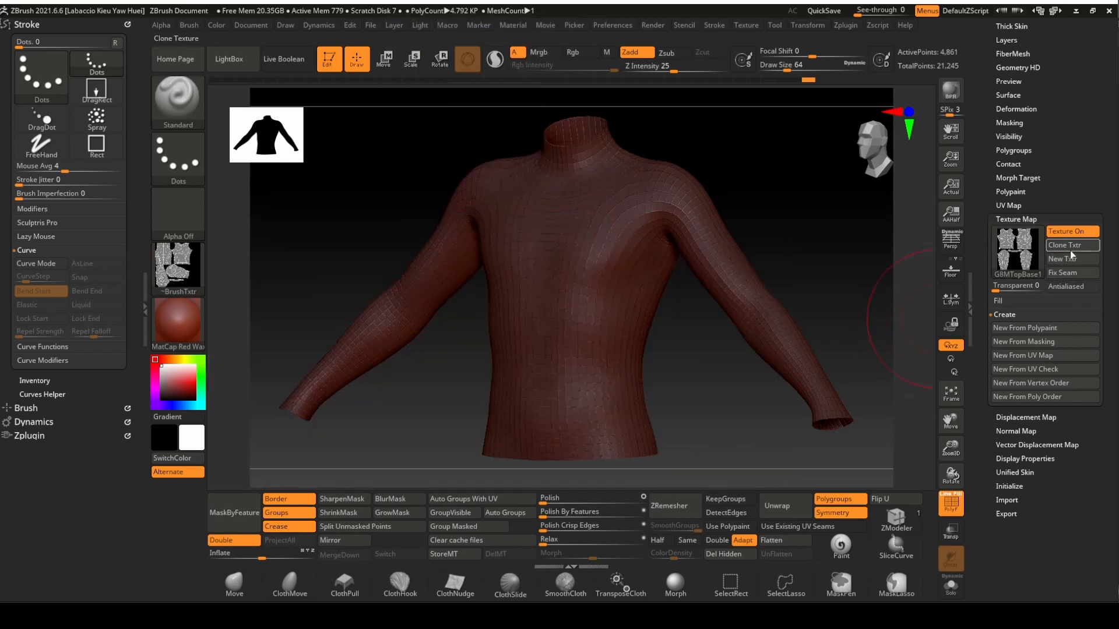
{"action": "left_click", "coordinate": [1067, 245]}
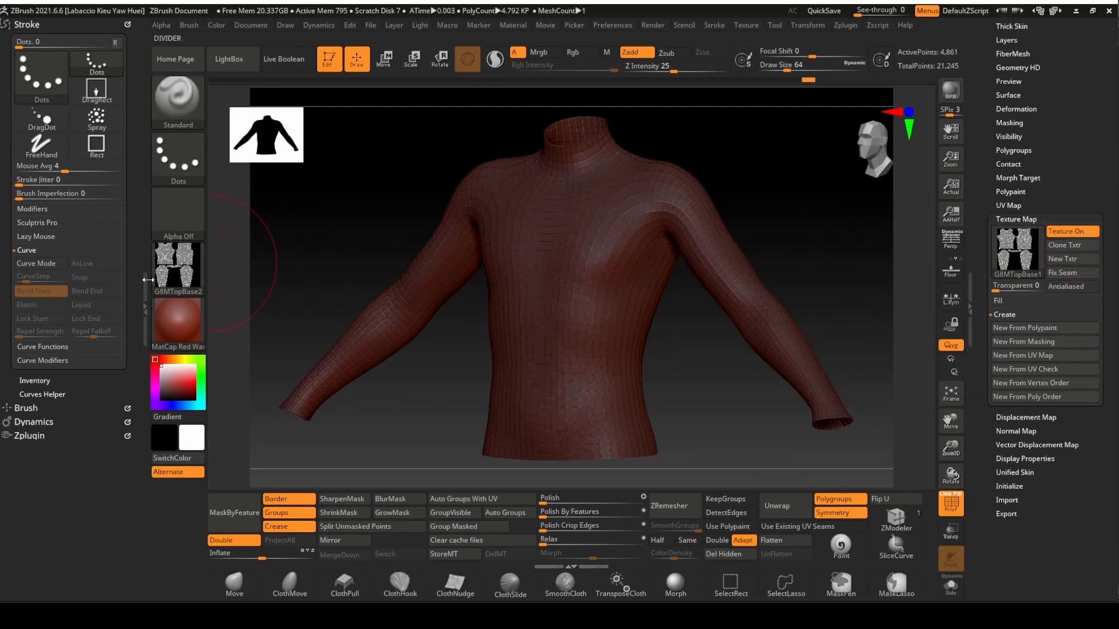
{"action": "mouse_move", "coordinate": [177, 269]}
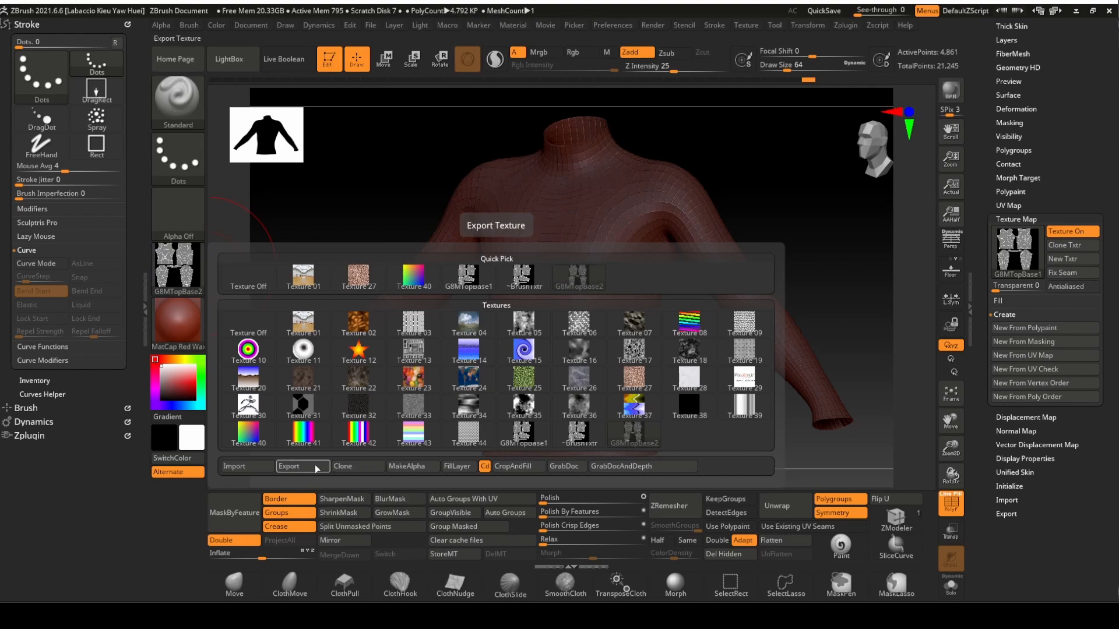
{"action": "left_click", "coordinate": [289, 467]}
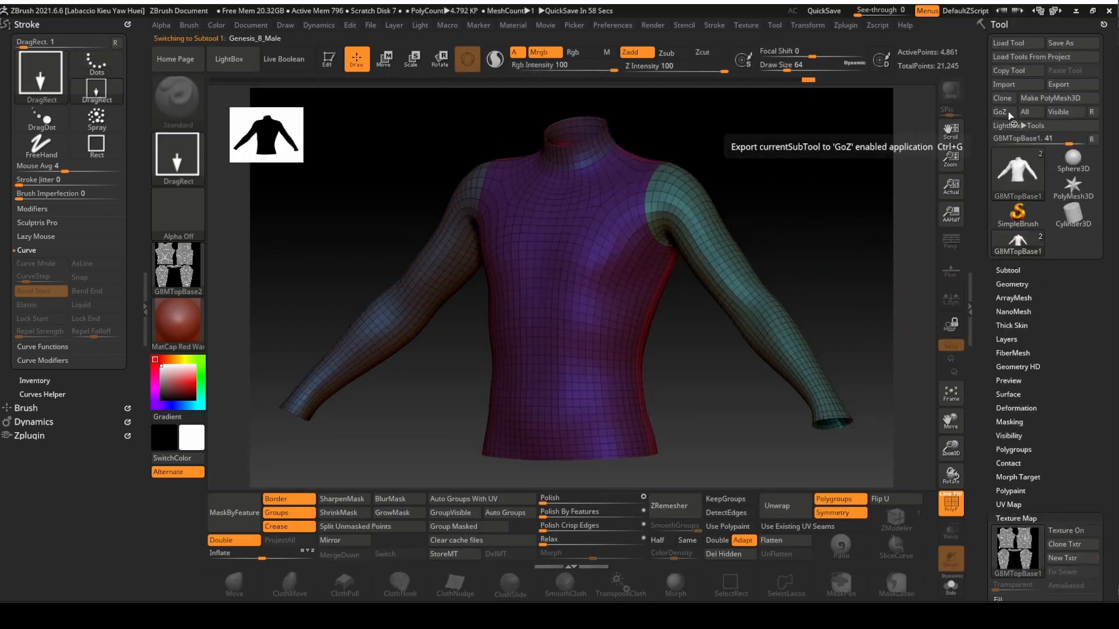
Send the top from ZBrush via GoZ, updating both base mesh and UVs.
{"action": "left_click", "coordinate": [1001, 112]}
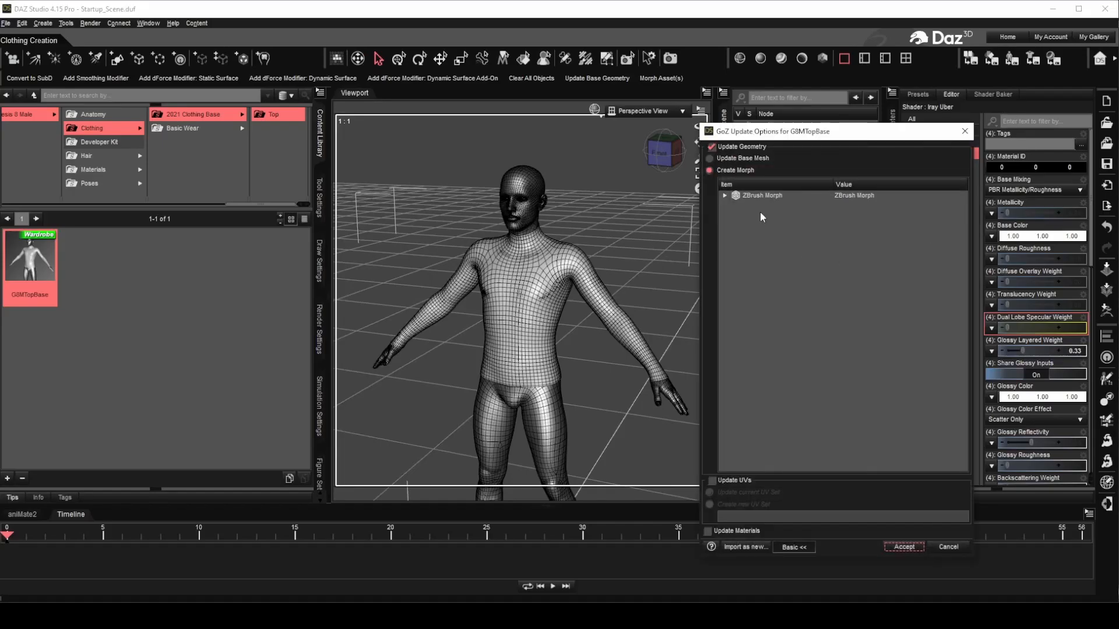
{"action": "left_click", "coordinate": [709, 158]}
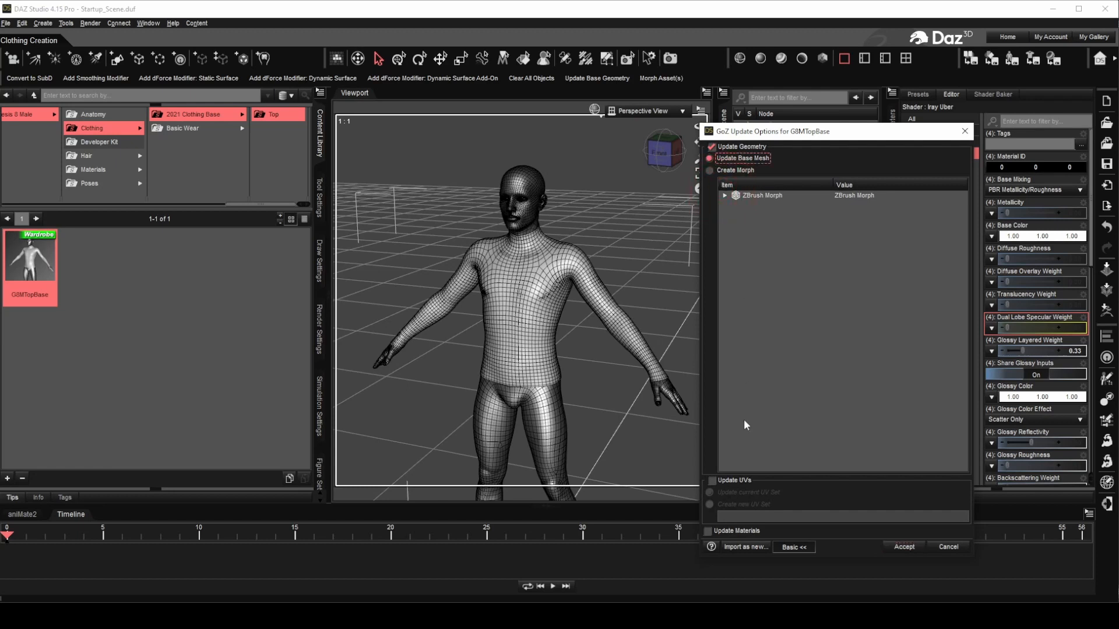
{"action": "left_click", "coordinate": [711, 480]}
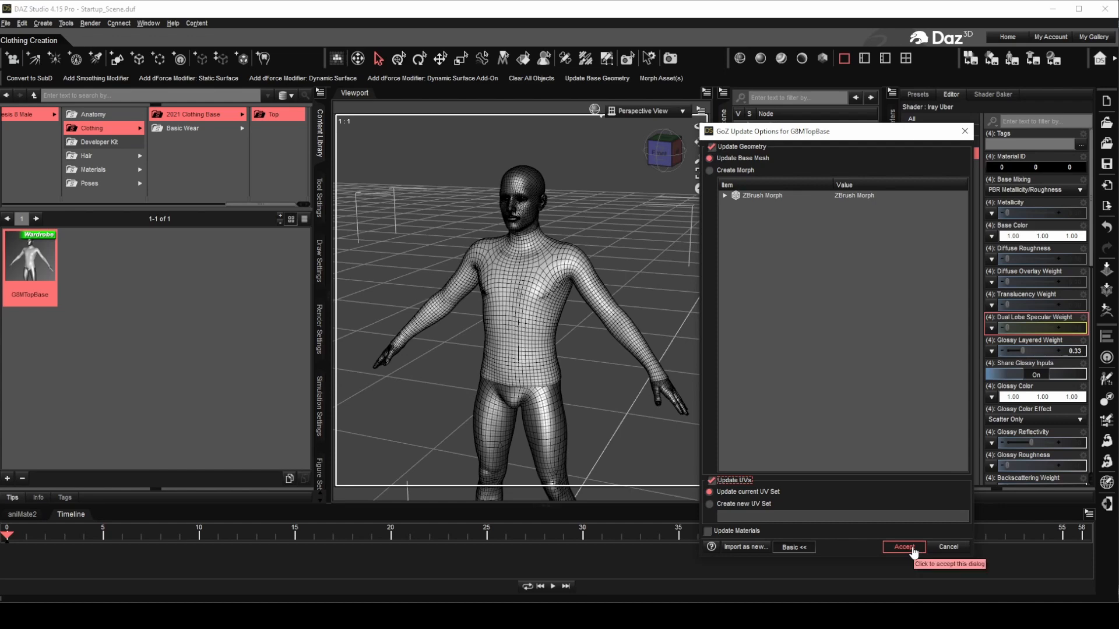
{"action": "left_click", "coordinate": [903, 546]}
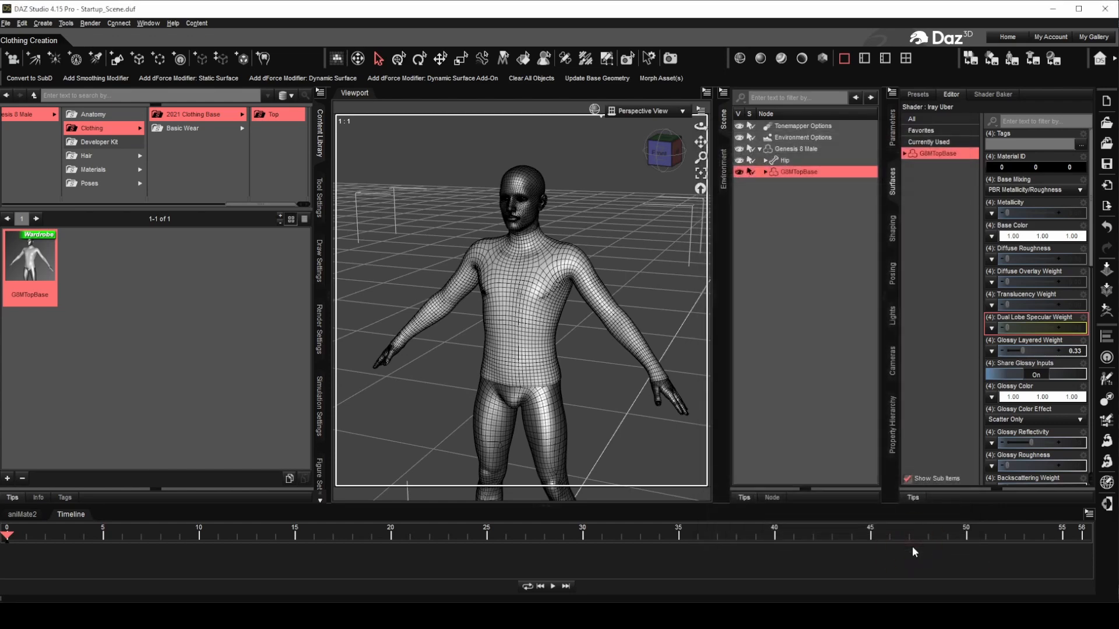
{"action": "mouse_move", "coordinate": [649, 124]}
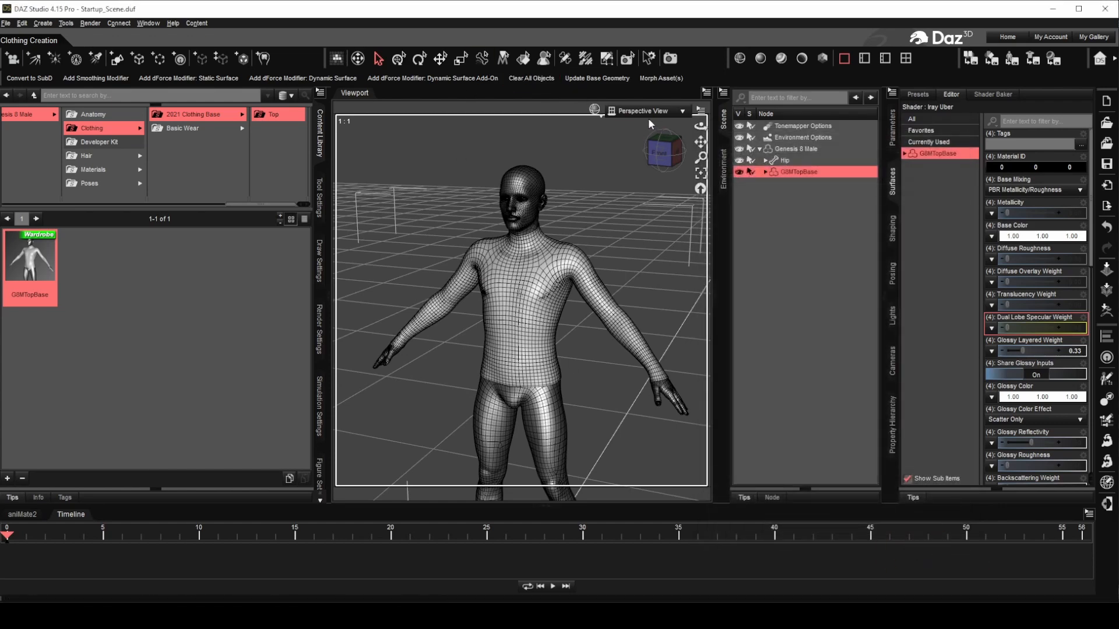
Switch the viewport to UV View and bring up the template in Photoshop.
{"action": "left_click", "coordinate": [678, 110]}
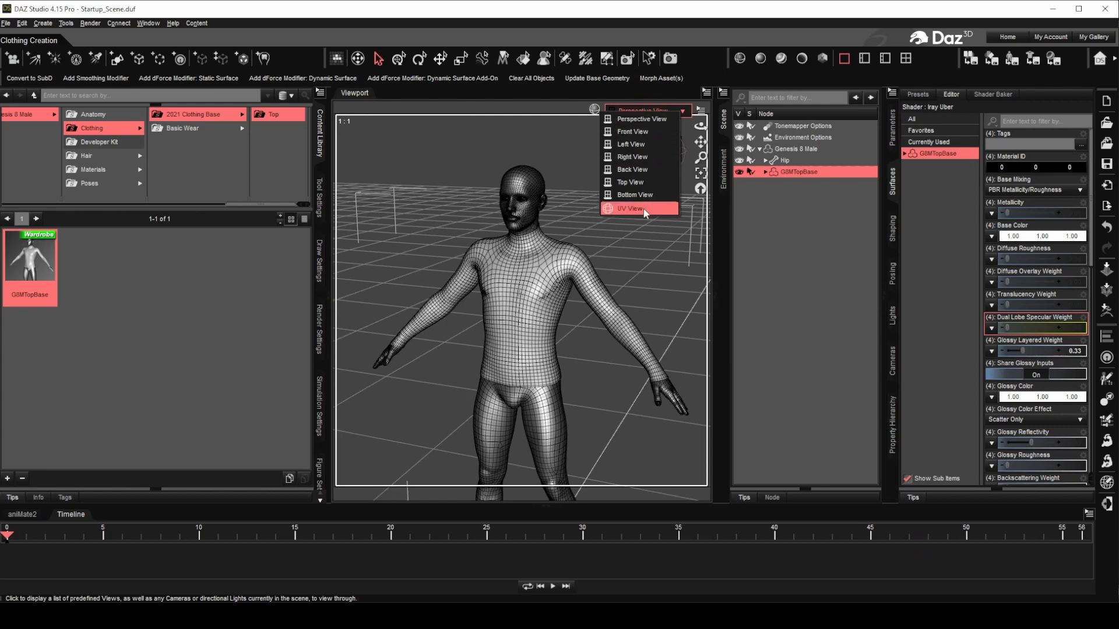
{"action": "left_click", "coordinate": [631, 208]}
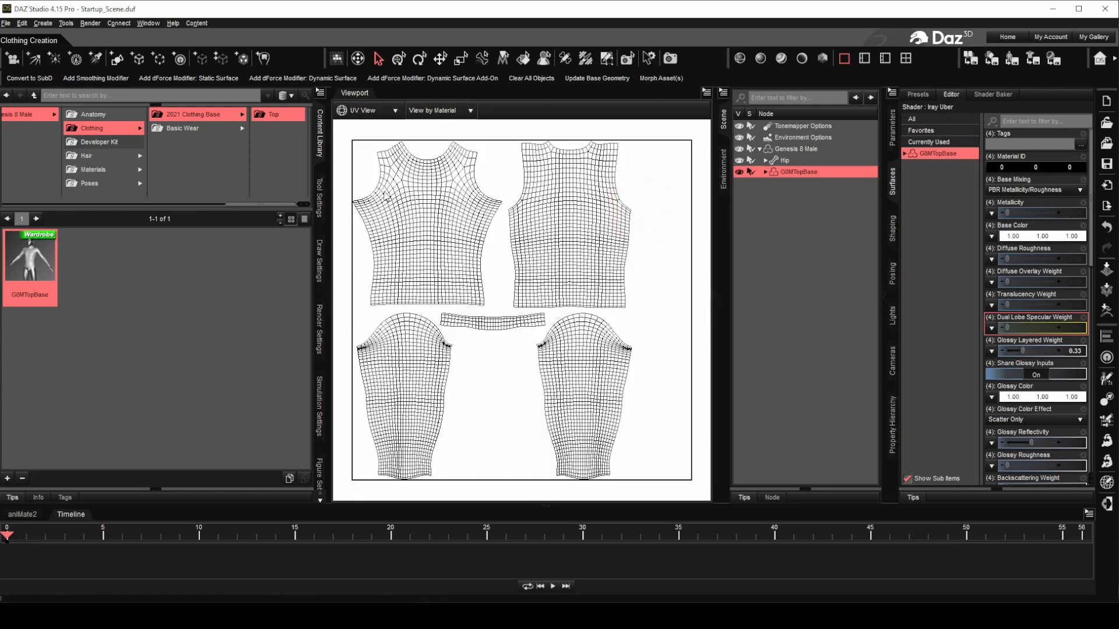
{"action": "left_click", "coordinate": [367, 111]}
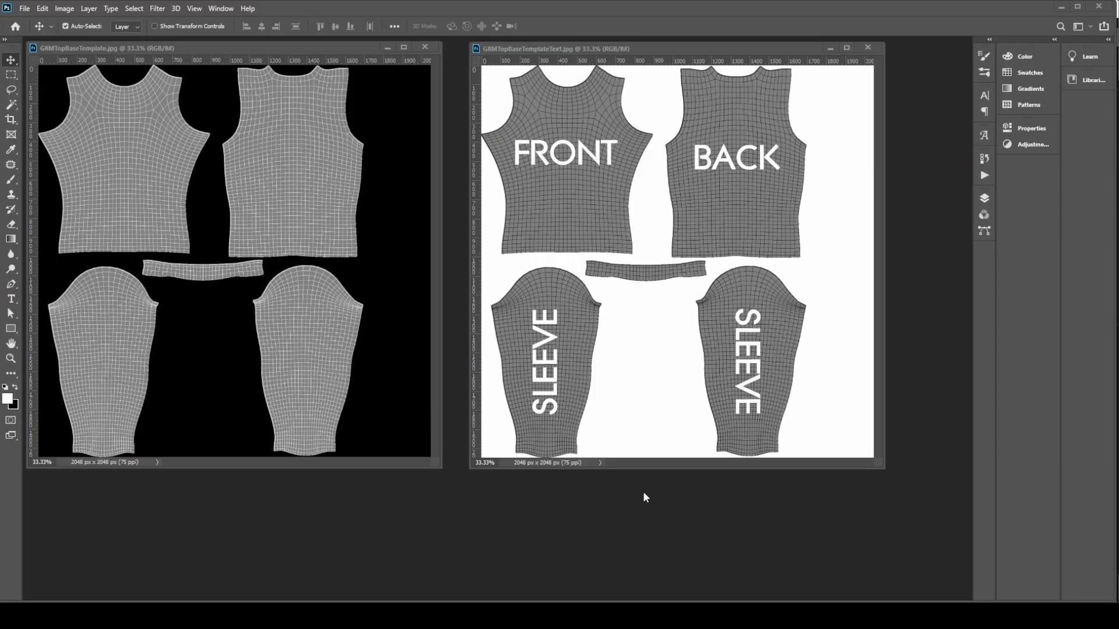
{"action": "mouse_move", "coordinate": [514, 208]}
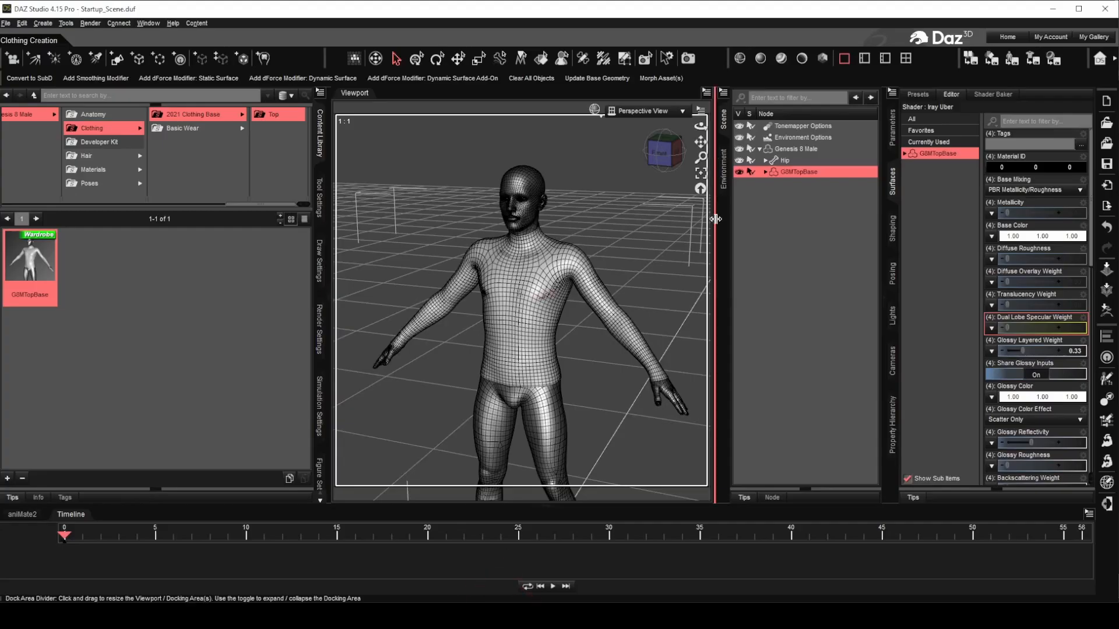
Load the FRONT/BACK test texture as the top's Base Color image.
{"action": "left_click", "coordinate": [991, 239]}
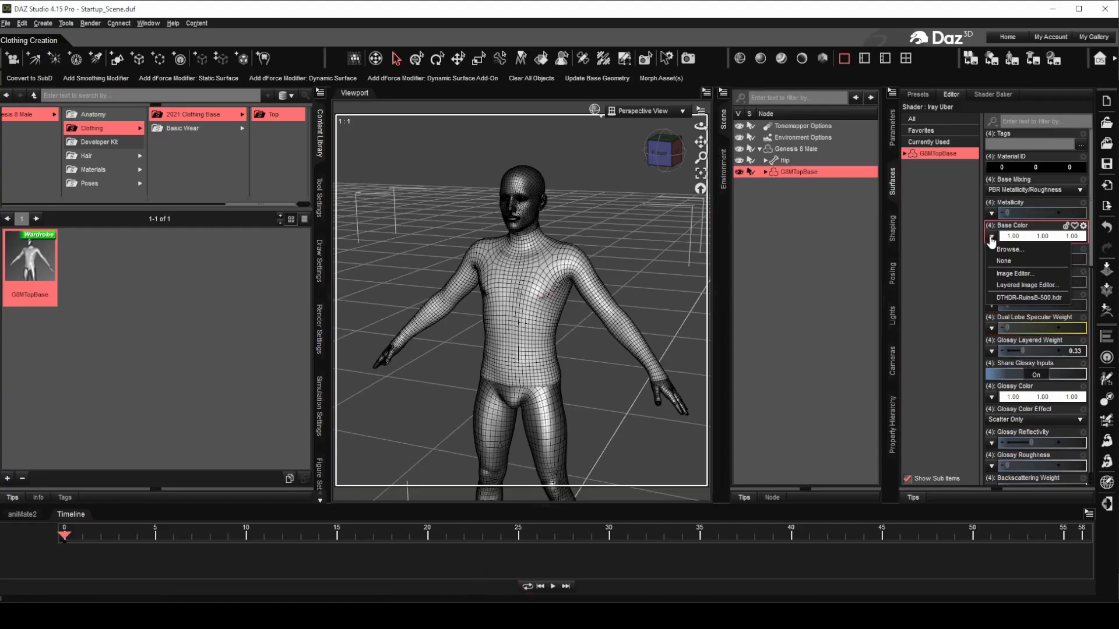
{"action": "left_click", "coordinate": [1009, 248]}
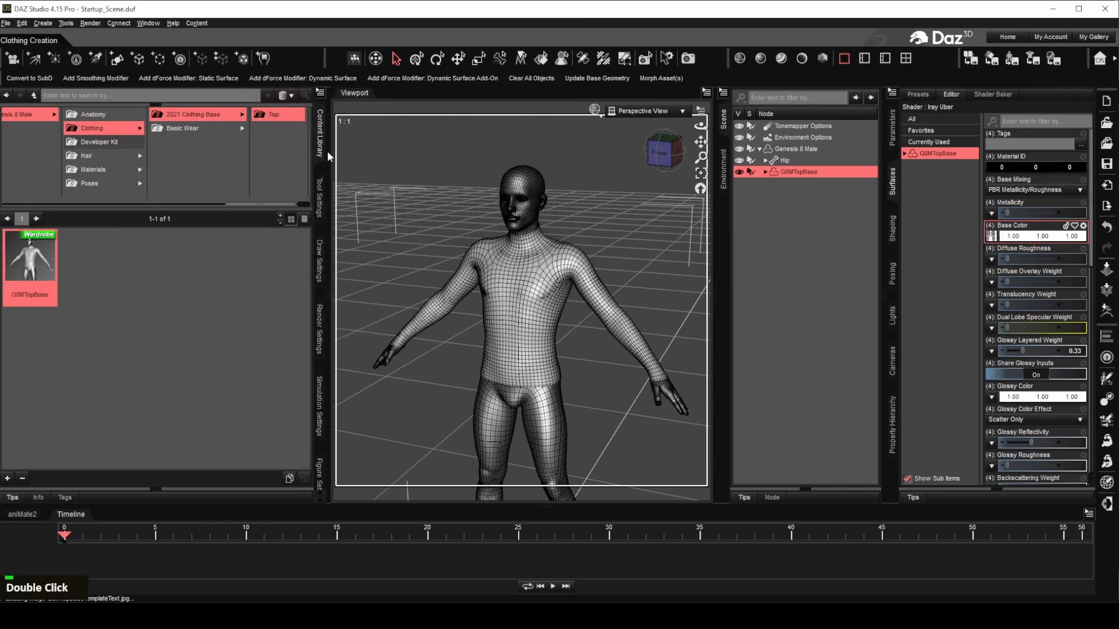
{"action": "left_click", "coordinate": [780, 59]}
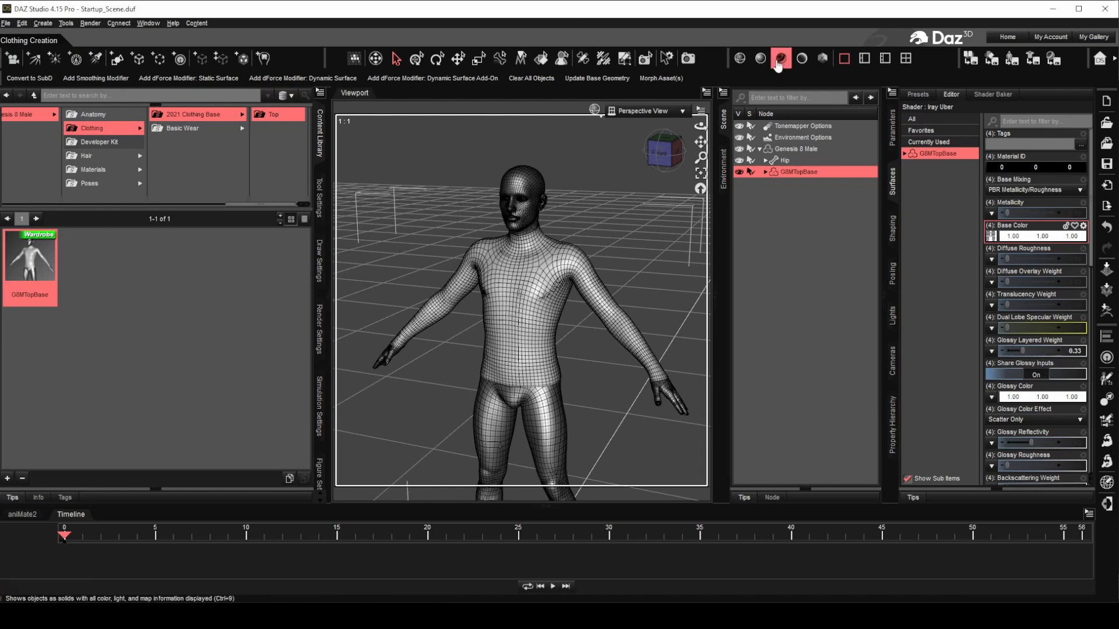
Display textures shaded and orbit the figure to check FRONT and BACK.
{"action": "left_click", "coordinate": [780, 58]}
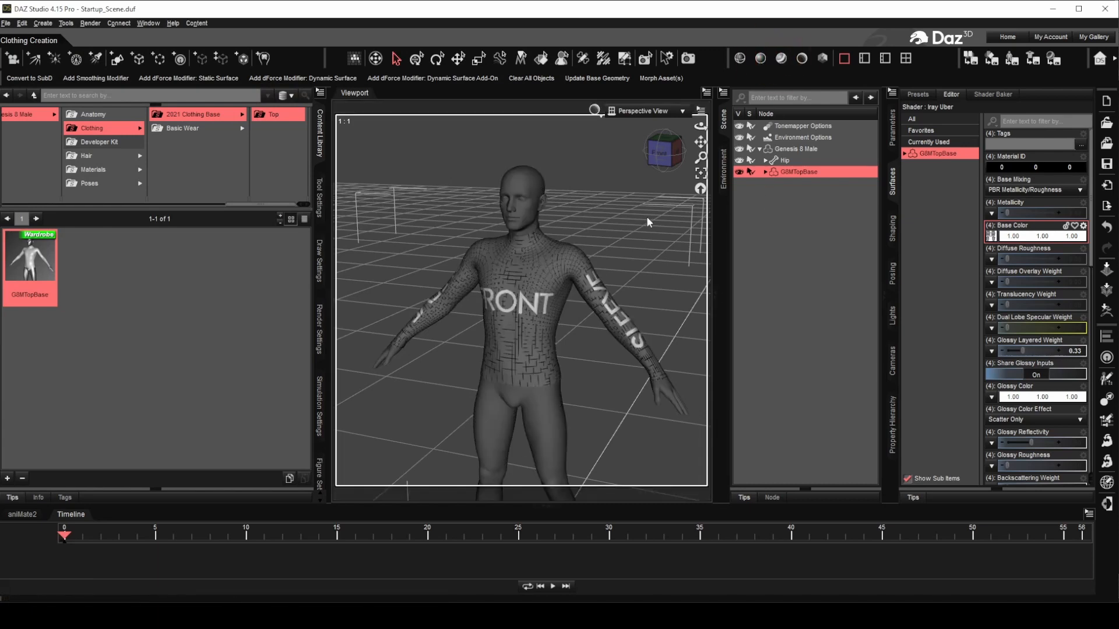
{"action": "scroll", "scroll_direction": "down", "scroll_amount": 3}
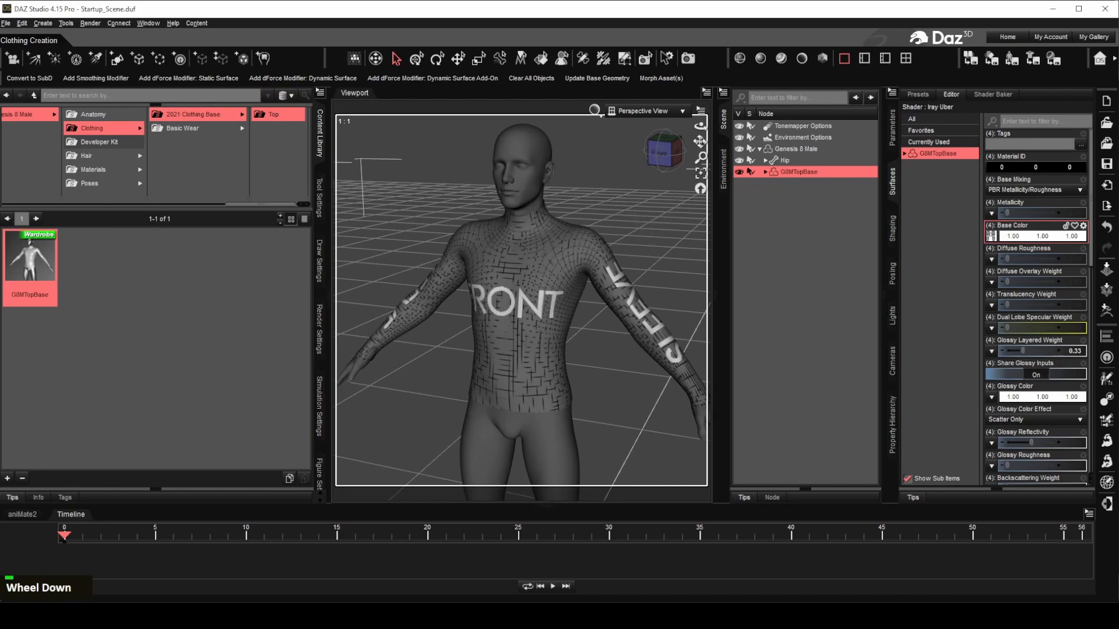
{"action": "left_click_drag", "start_coordinate": [521, 300], "coordinate": [592, 286]}
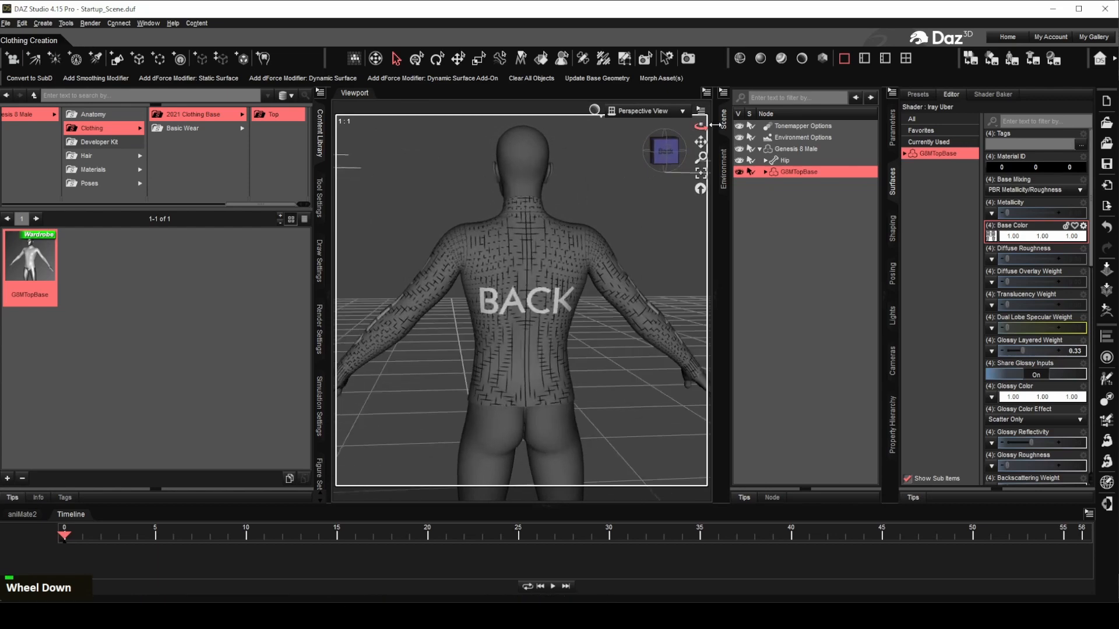
{"action": "left_click", "coordinate": [821, 59]}
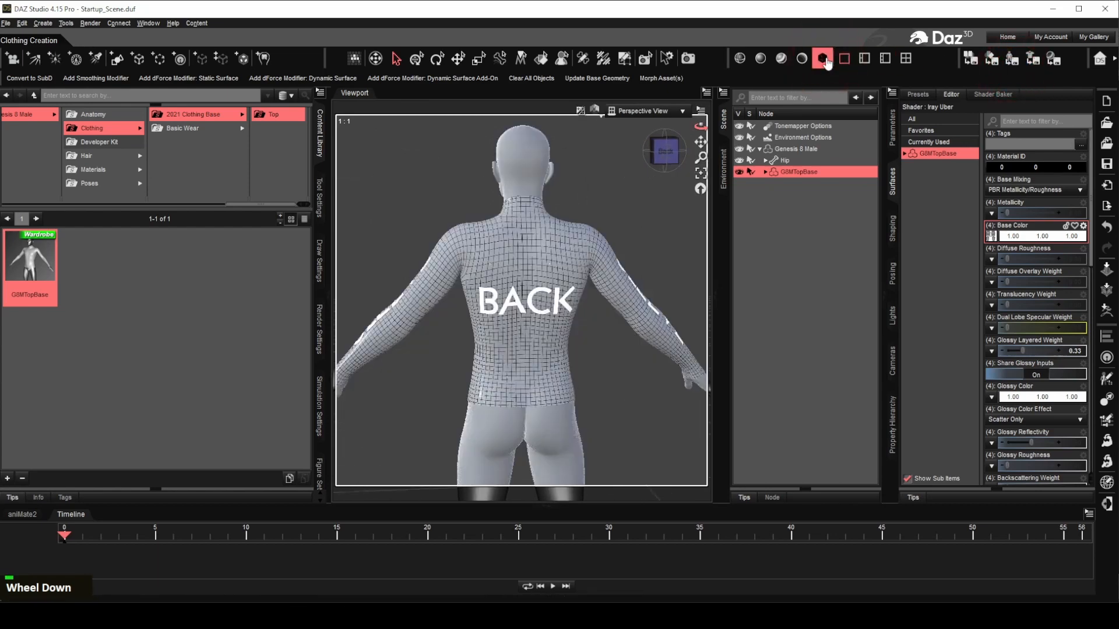